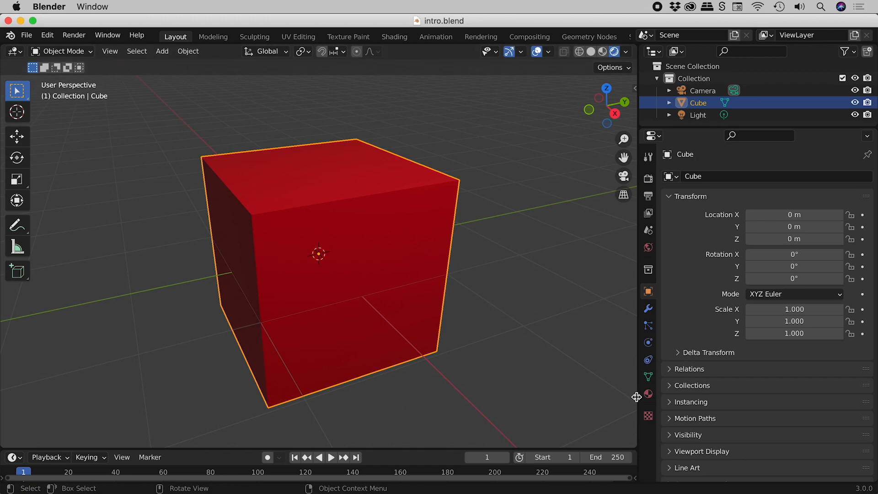
# Add a second material slot to the cube holding a new blue material.
pyautogui.click(648, 394)
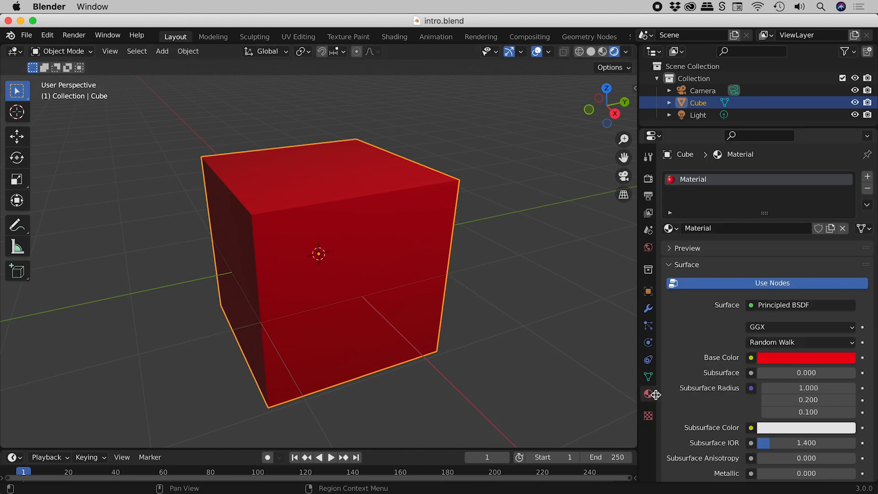
pyautogui.click(867, 177)
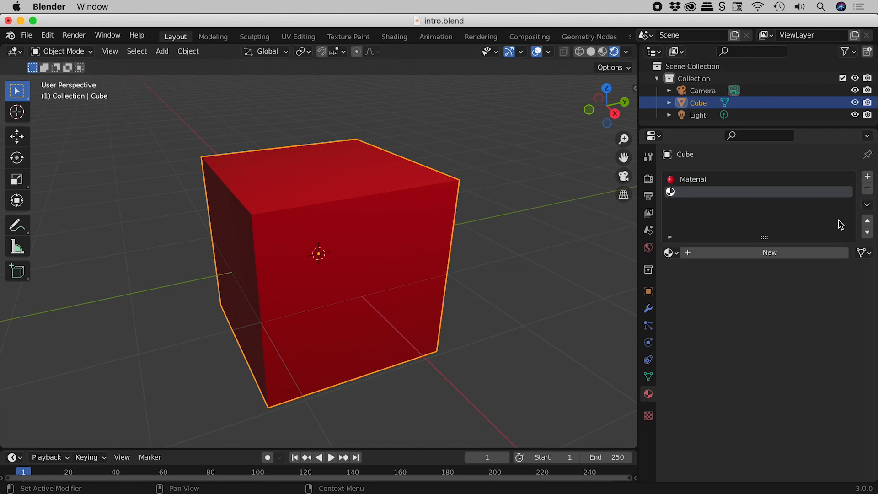
pyautogui.click(769, 252)
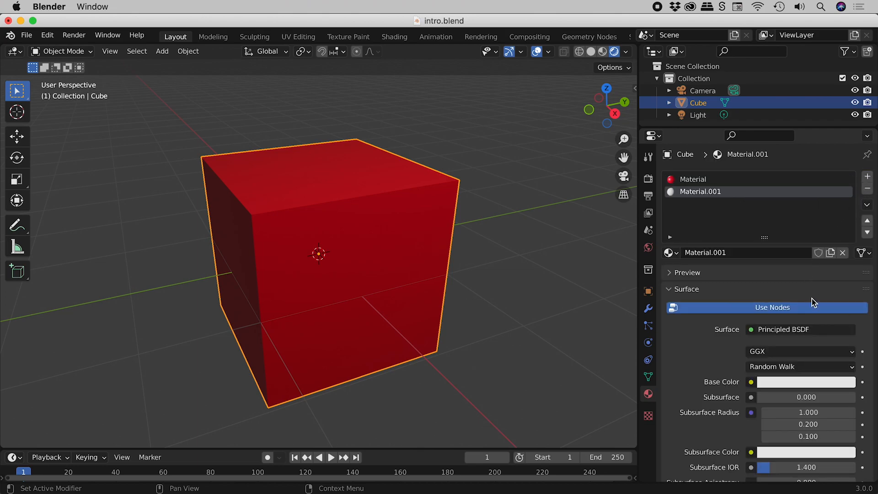
pyautogui.click(807, 382)
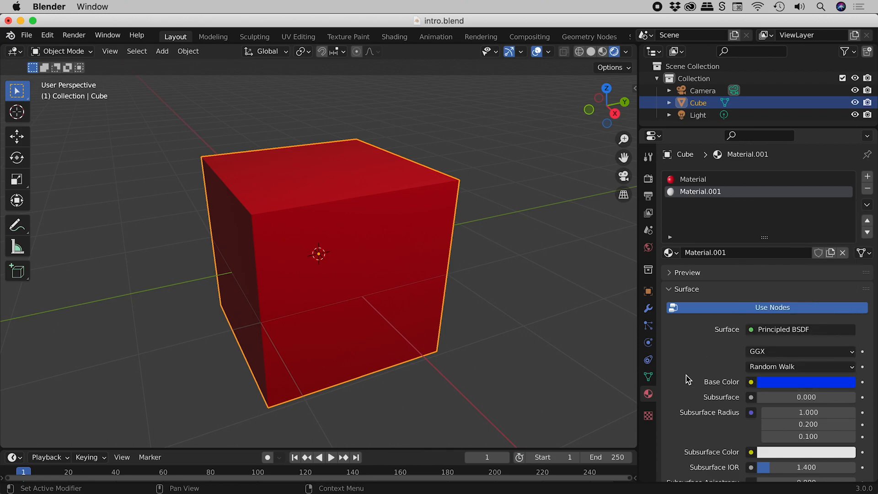
# Enter Edit Mode and select the cube's front face.
pyautogui.click(59, 50)
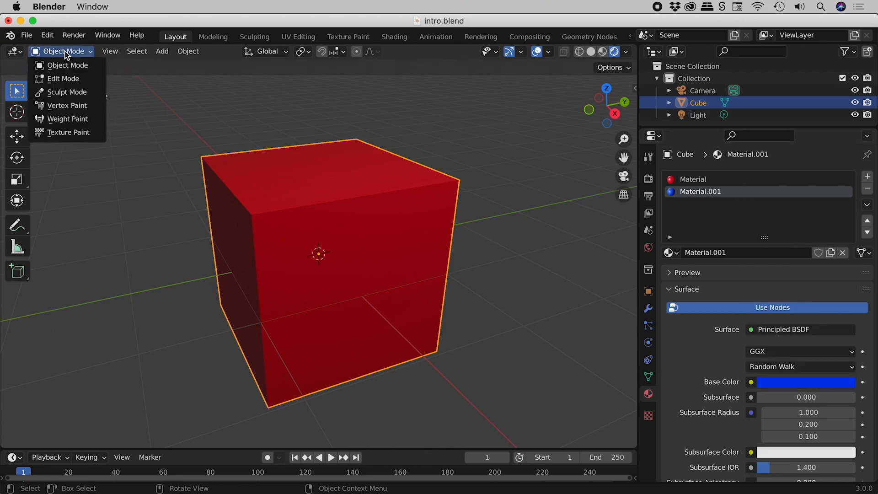
pyautogui.click(62, 78)
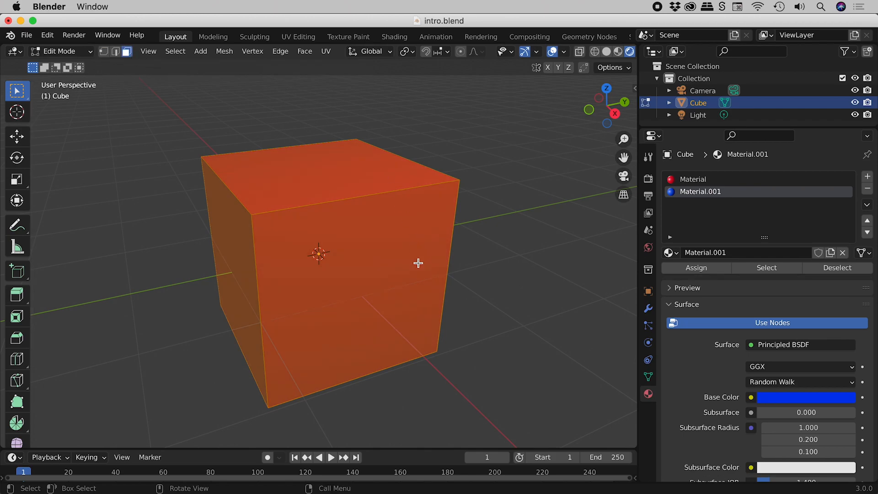
pyautogui.click(693, 179)
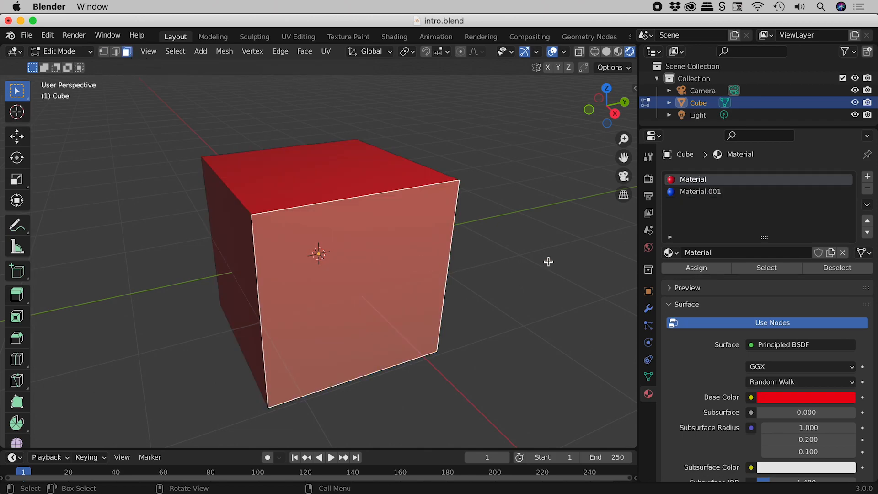
pyautogui.click(700, 192)
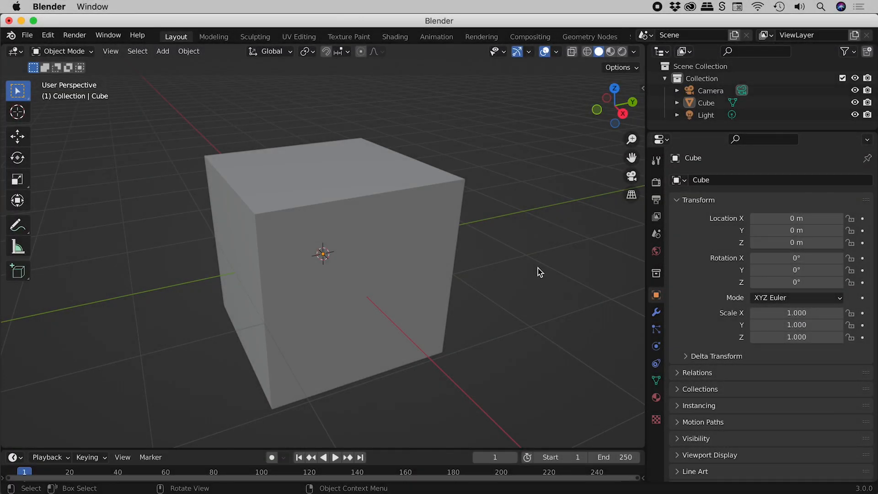
# Select the cube and set its existing material's Base Color to red.
pyautogui.click(459, 275)
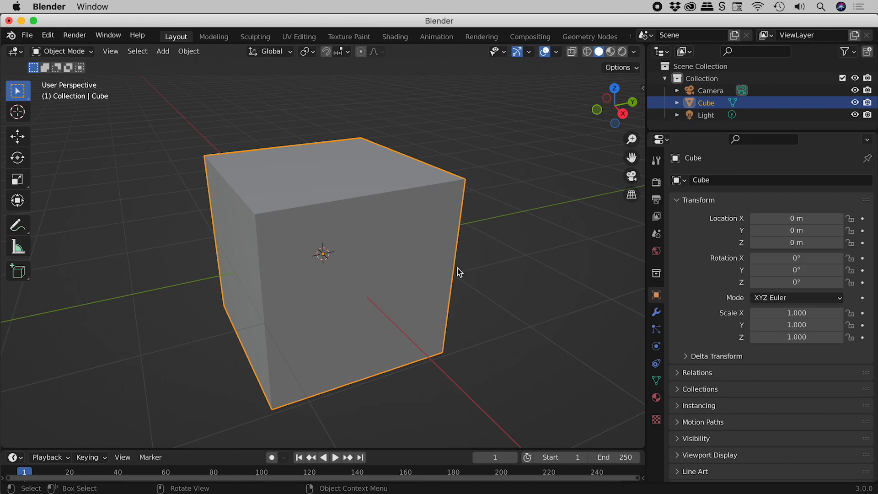
pyautogui.moveTo(707, 284)
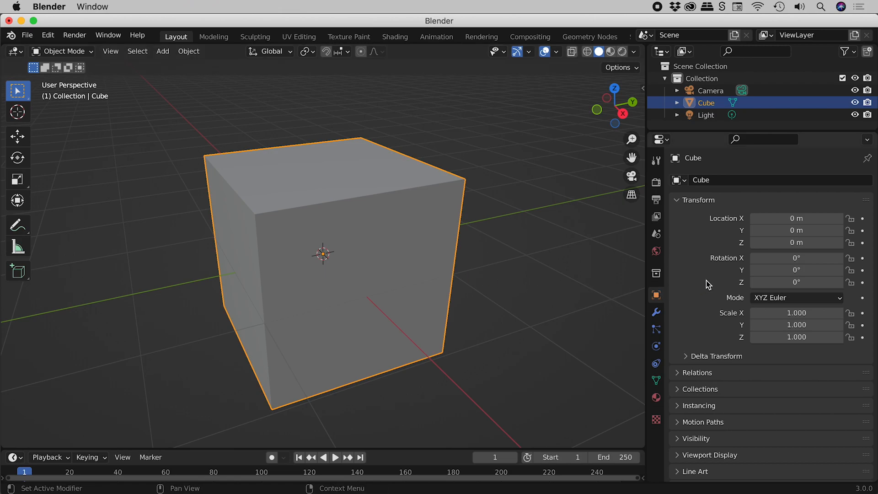
pyautogui.moveTo(656, 397)
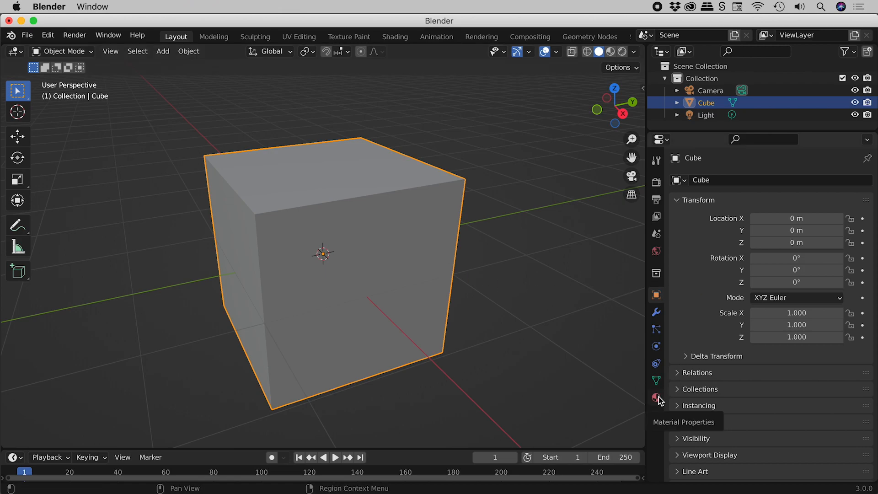
pyautogui.click(655, 398)
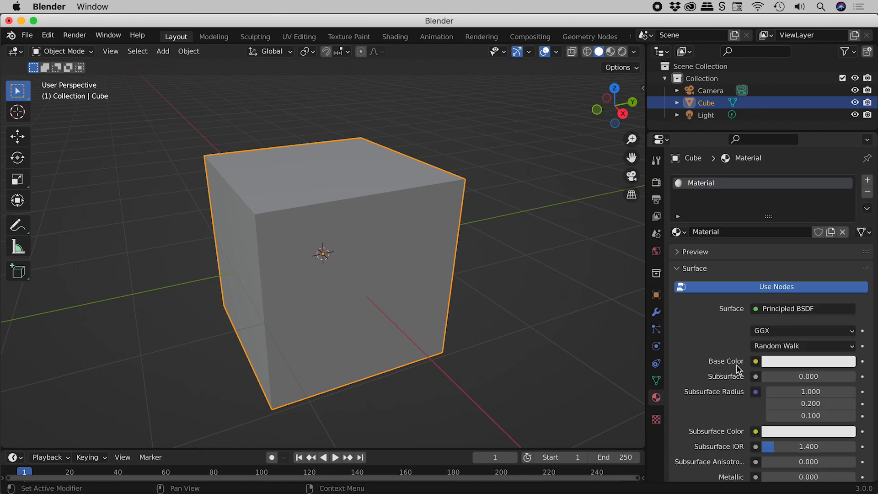
pyautogui.click(808, 361)
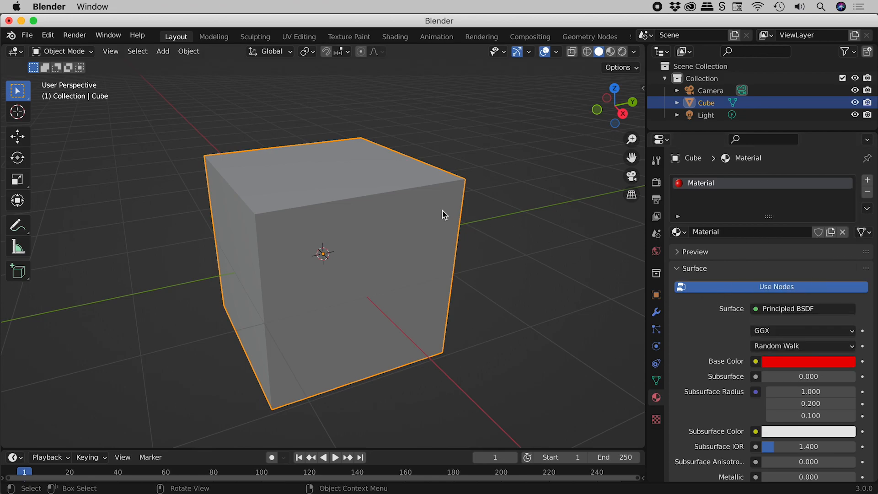
pyautogui.moveTo(392, 252)
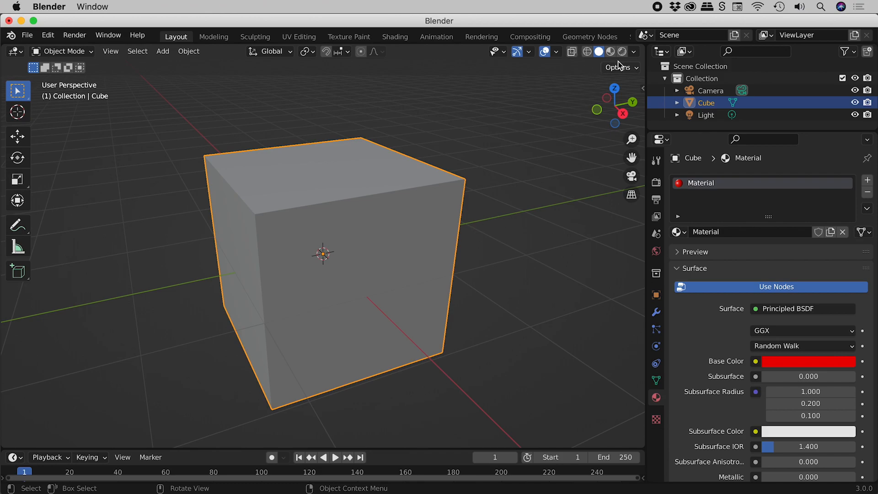
pyautogui.moveTo(584, 68)
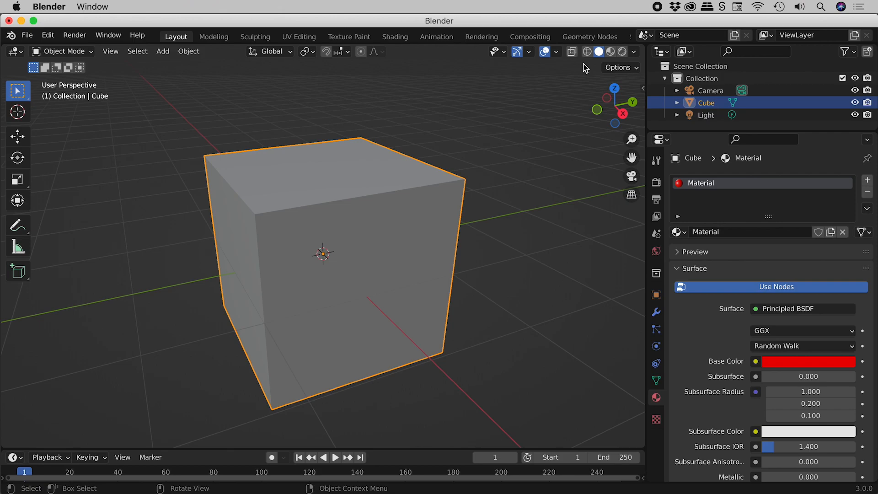
# Try Wireframe and Solid viewport shading, then settle on Material Preview.
pyautogui.click(572, 52)
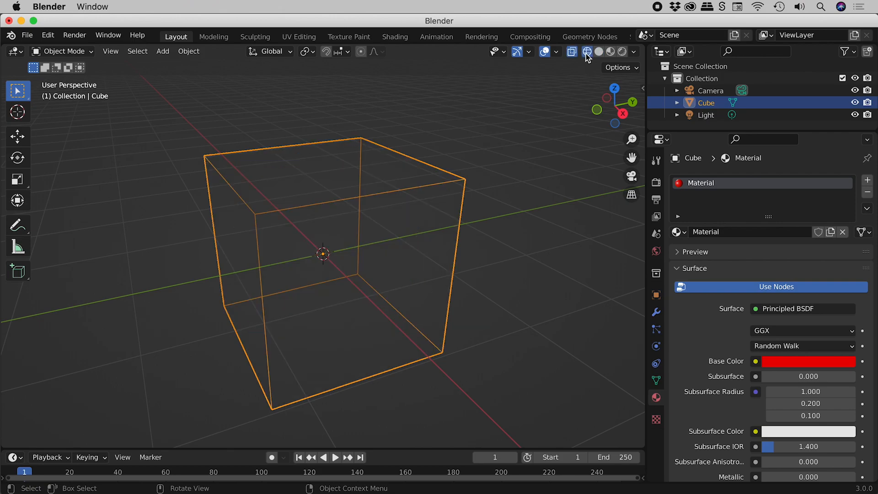
pyautogui.click(599, 52)
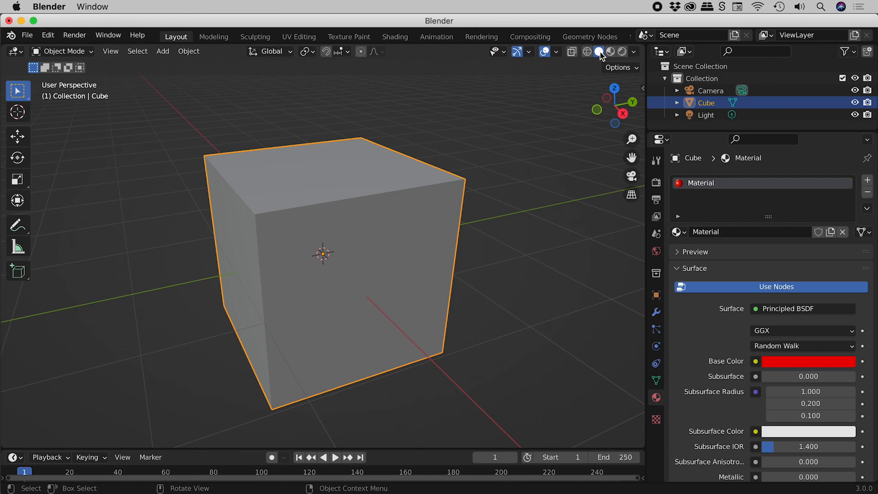
pyautogui.click(610, 50)
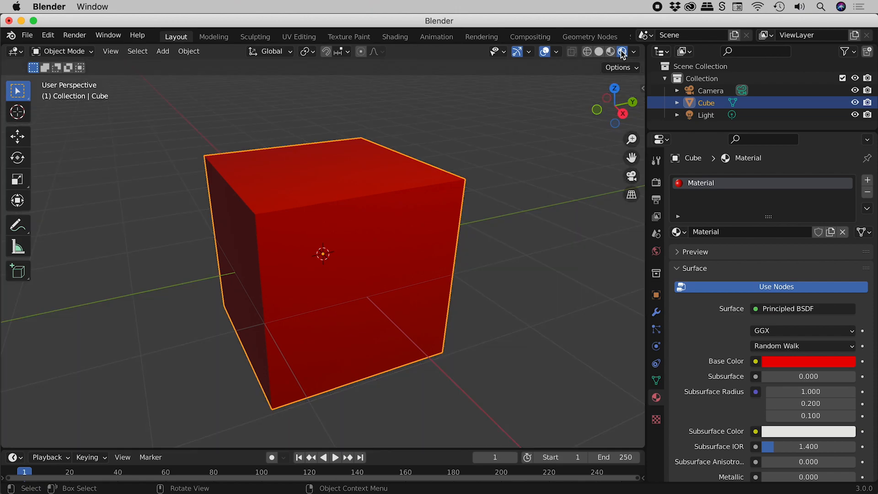
pyautogui.moveTo(621, 52)
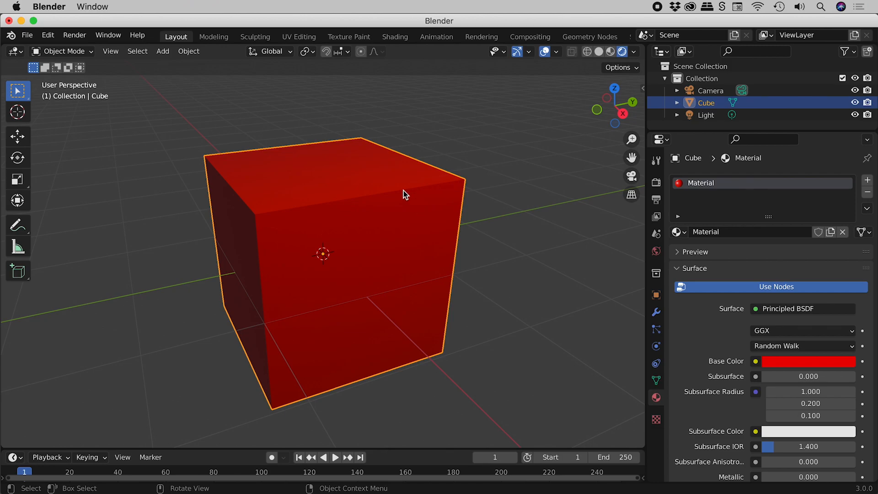
pyautogui.moveTo(364, 274)
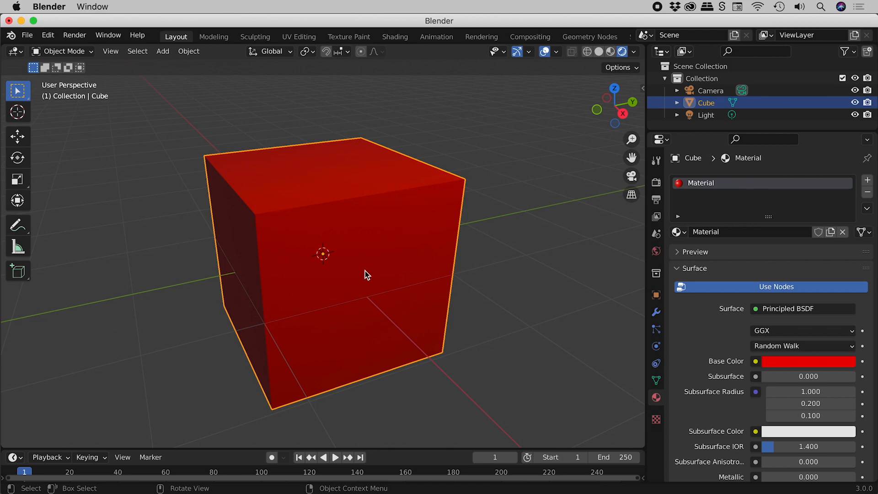
pyautogui.moveTo(374, 231)
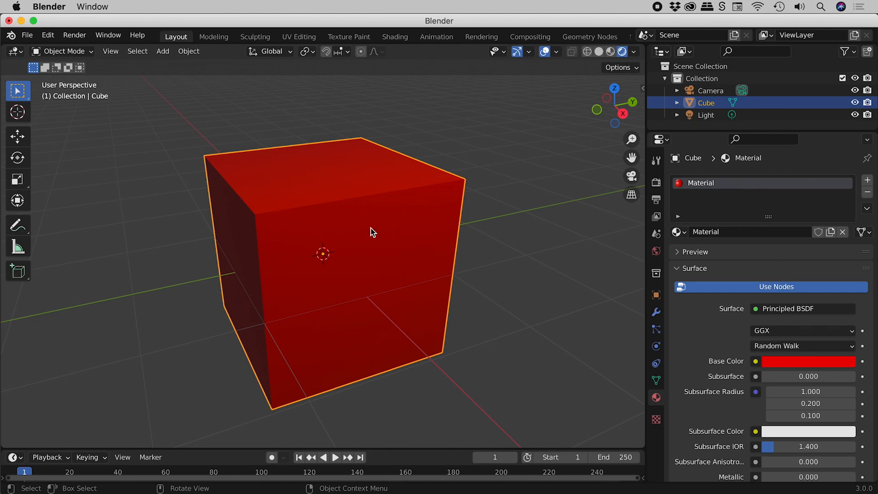
pyautogui.moveTo(400, 286)
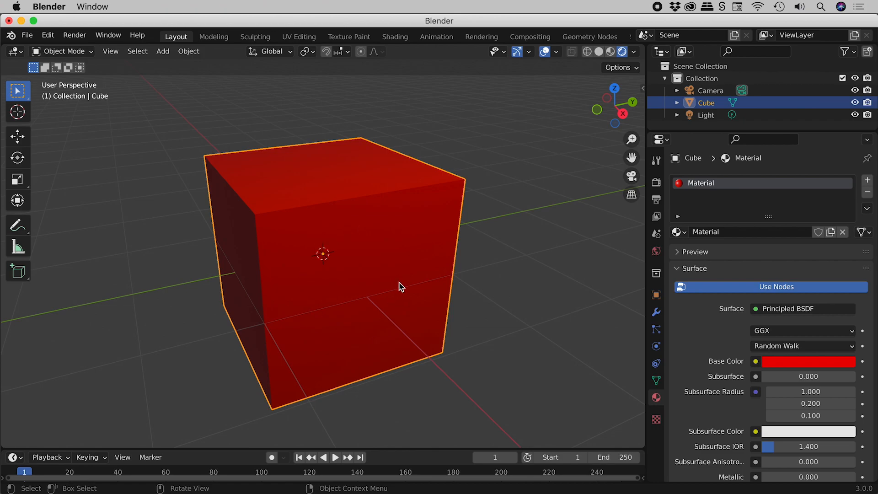
pyautogui.moveTo(791, 219)
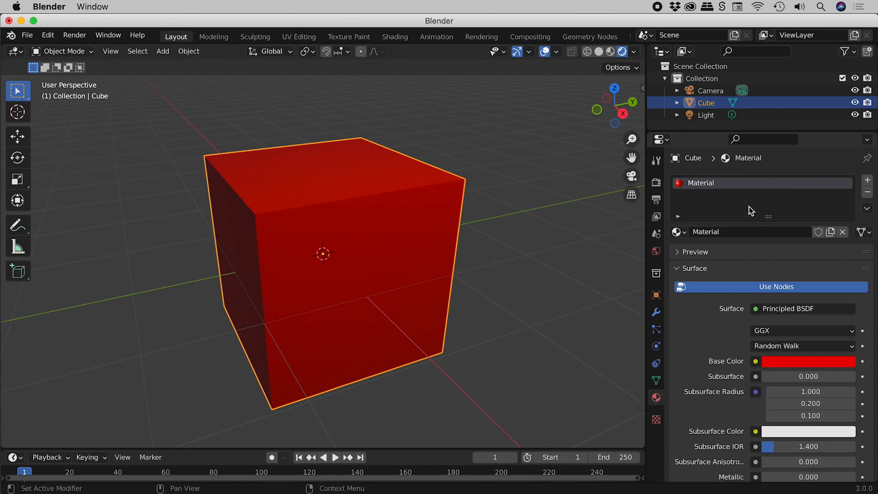
pyautogui.moveTo(739, 187)
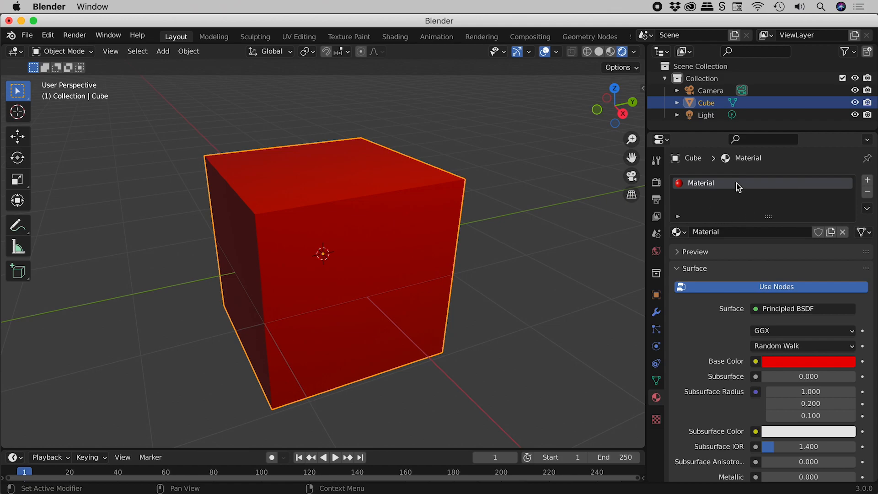
pyautogui.moveTo(762, 186)
pyautogui.write('Red')
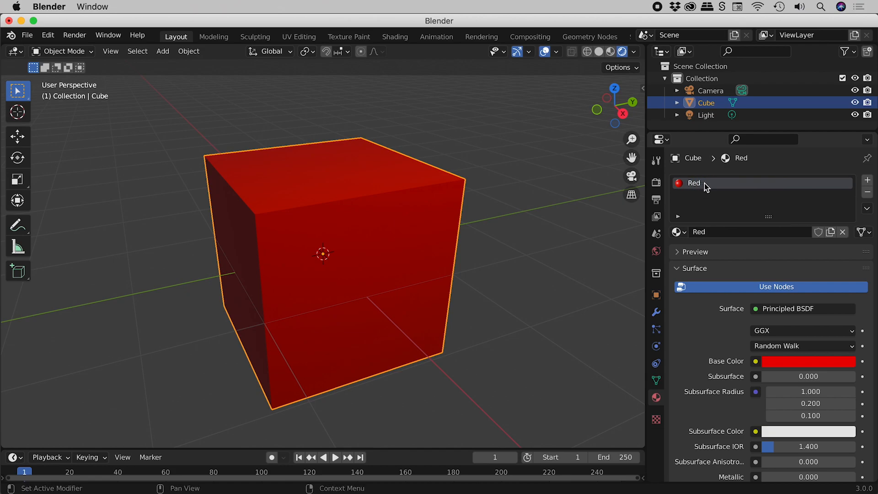
pyautogui.moveTo(745, 186)
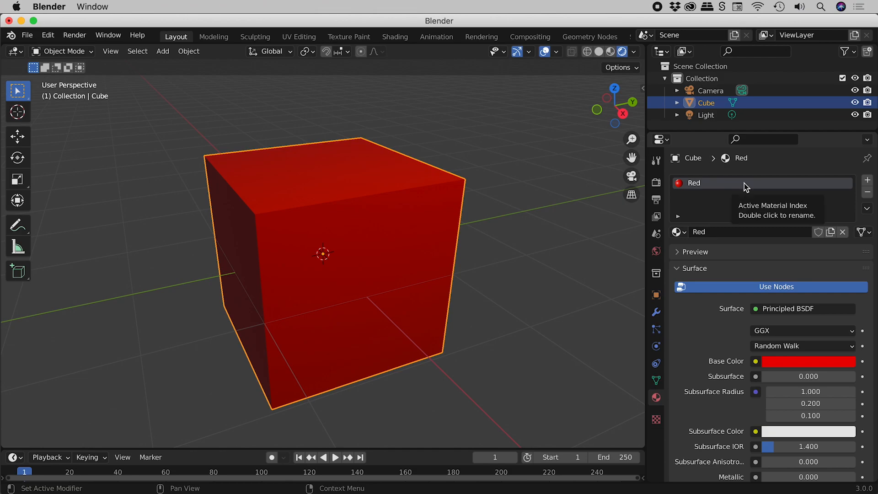
pyautogui.moveTo(704, 189)
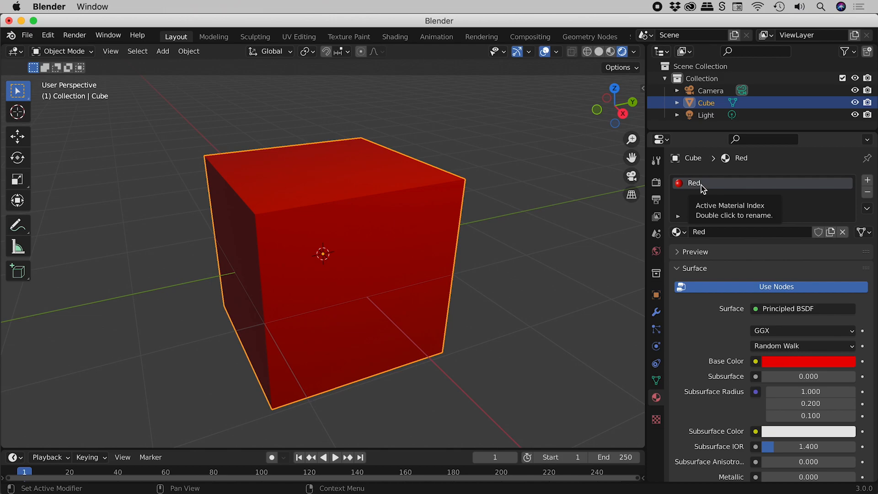
pyautogui.moveTo(725, 189)
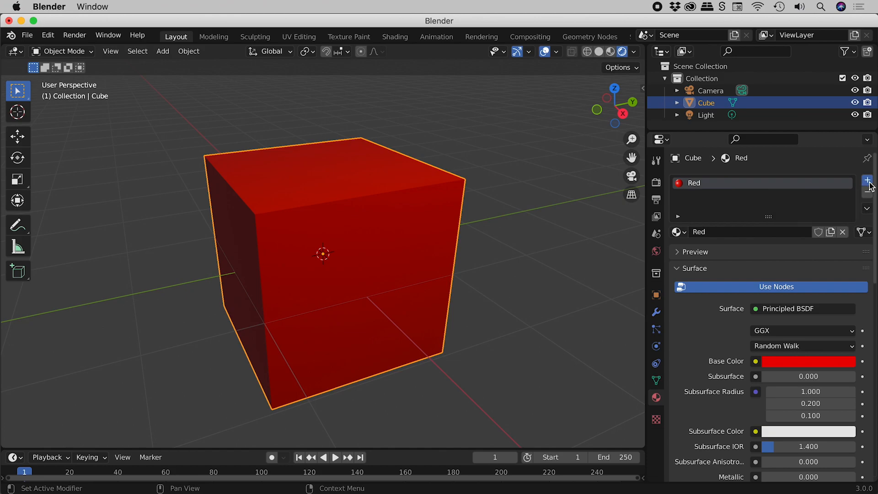
# Add a second slot with a new material named 'Blue' with a blue Base Color.
pyautogui.click(868, 180)
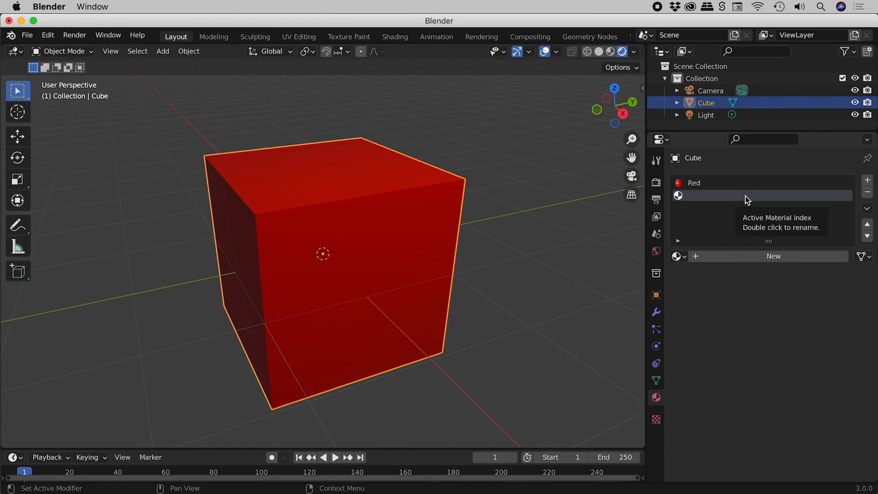
pyautogui.moveTo(769, 252)
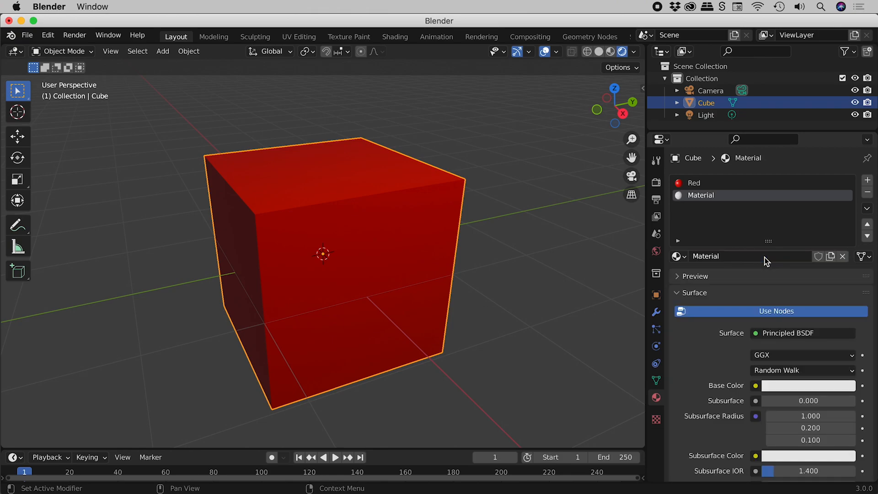
pyautogui.moveTo(772, 289)
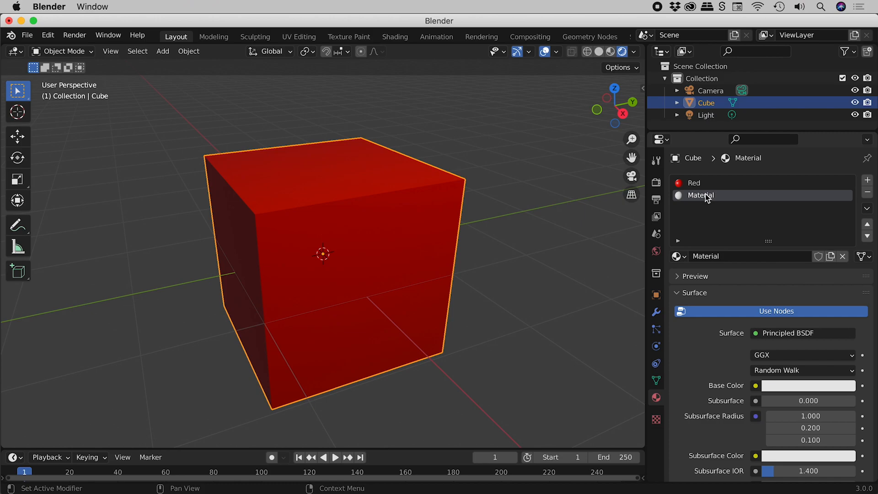
pyautogui.moveTo(721, 200)
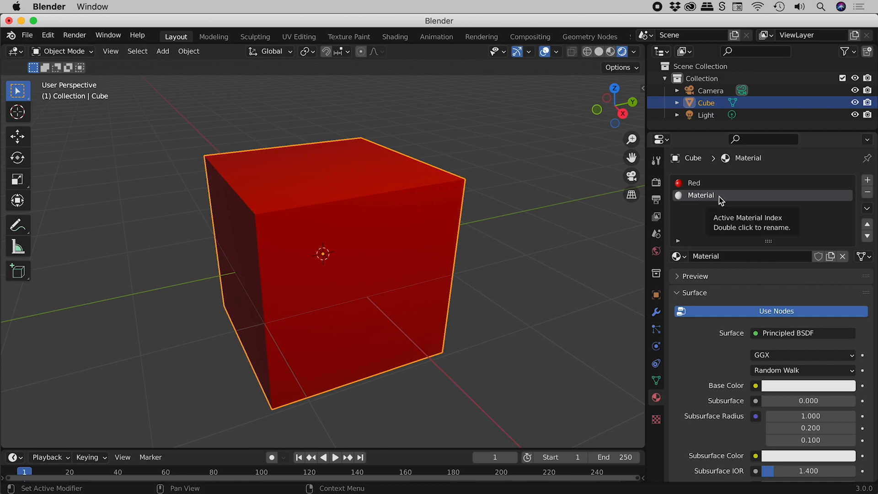
pyautogui.doubleClick(699, 195)
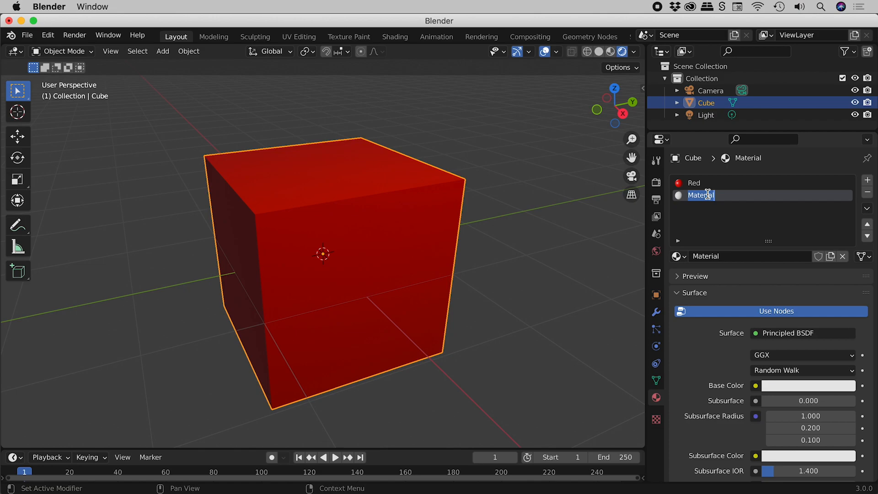
pyautogui.write('Blue')
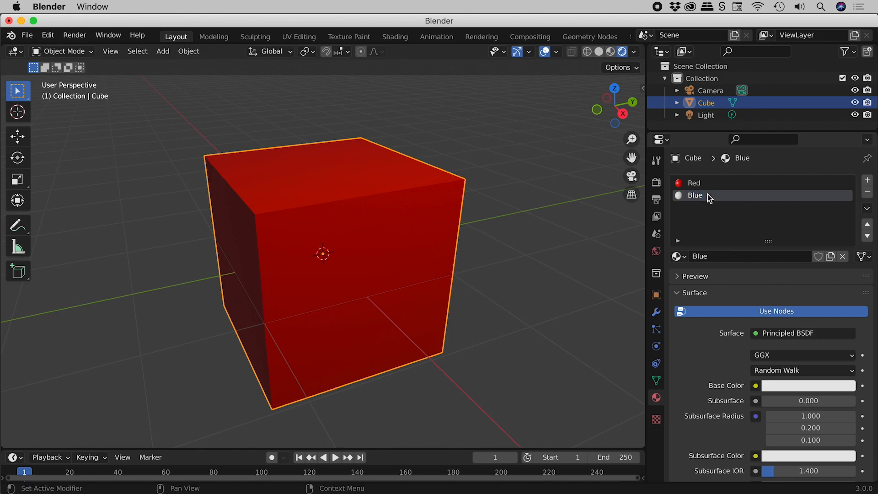
pyautogui.click(807, 385)
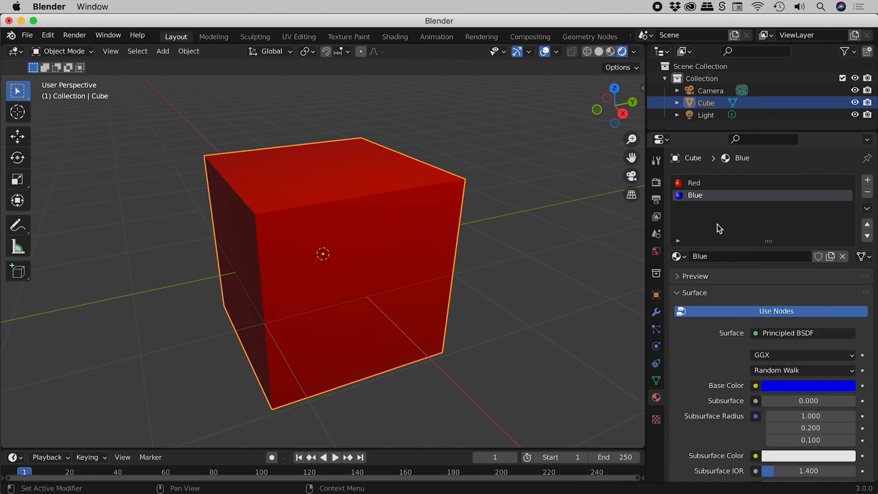
pyautogui.moveTo(349, 276)
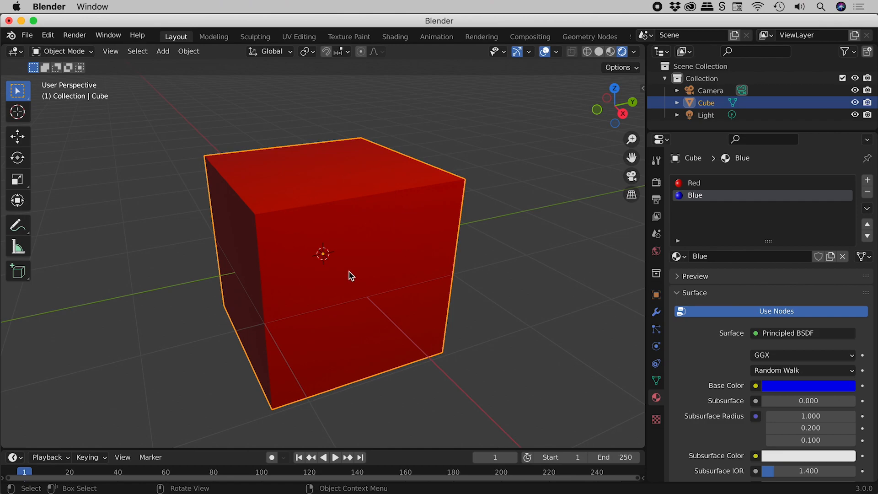
pyautogui.moveTo(614, 269)
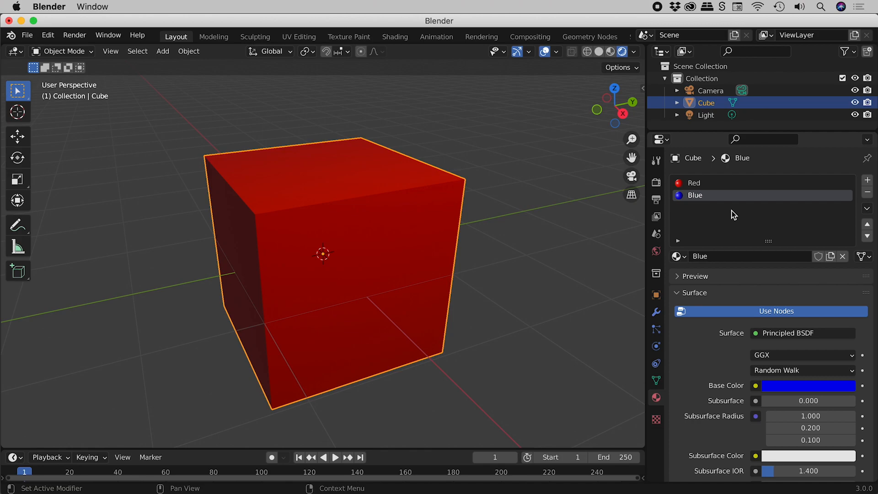
pyautogui.moveTo(311, 212)
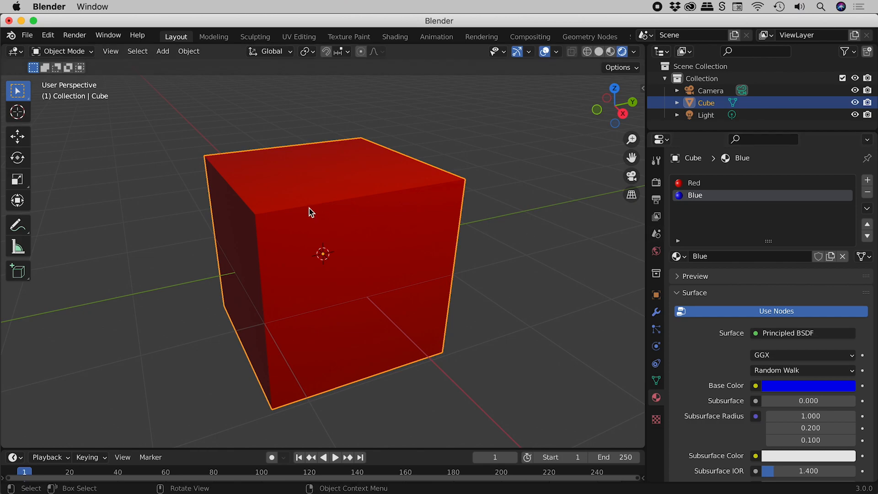
# In Edit Mode with Face select, assign the Blue material to the front face.
pyautogui.click(62, 51)
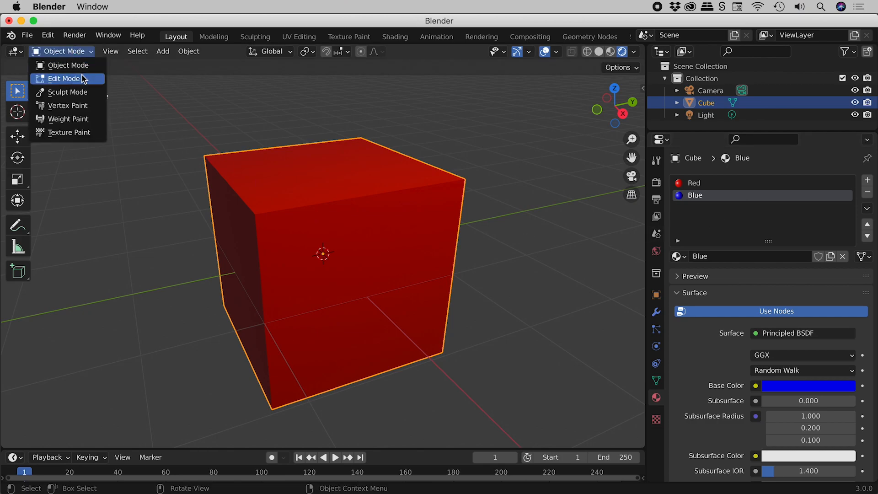
pyautogui.click(63, 78)
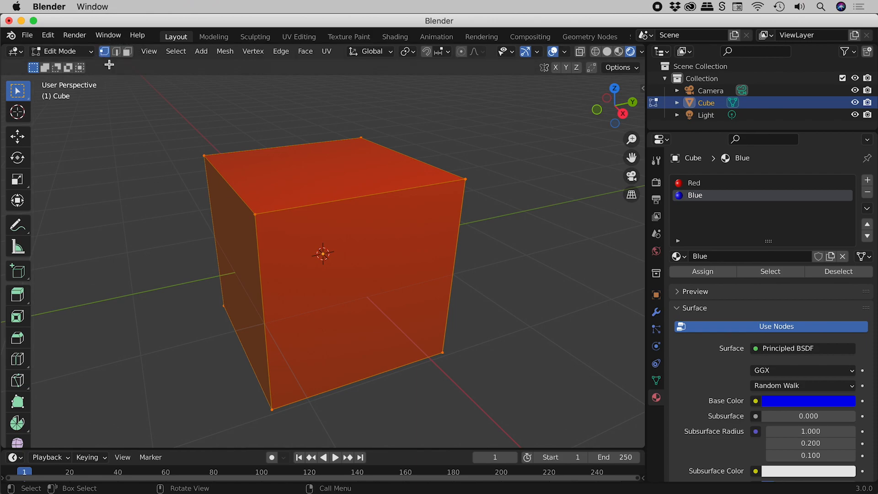
pyautogui.moveTo(105, 50)
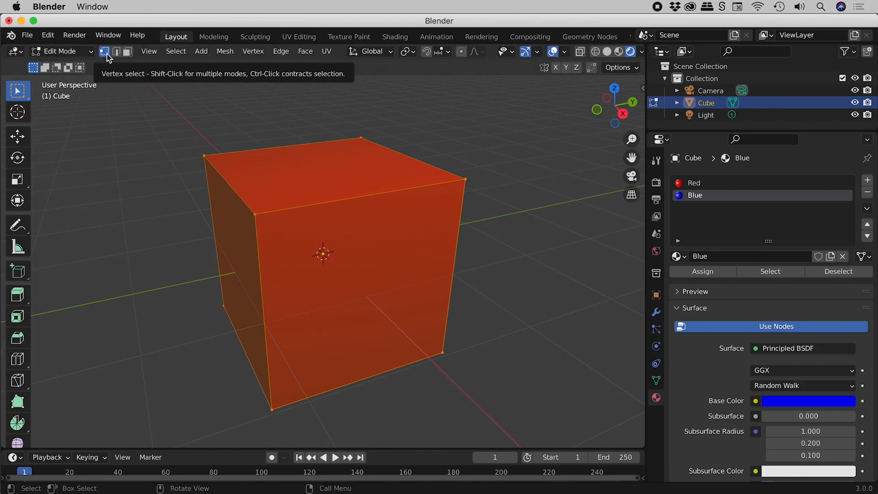
pyautogui.moveTo(116, 51)
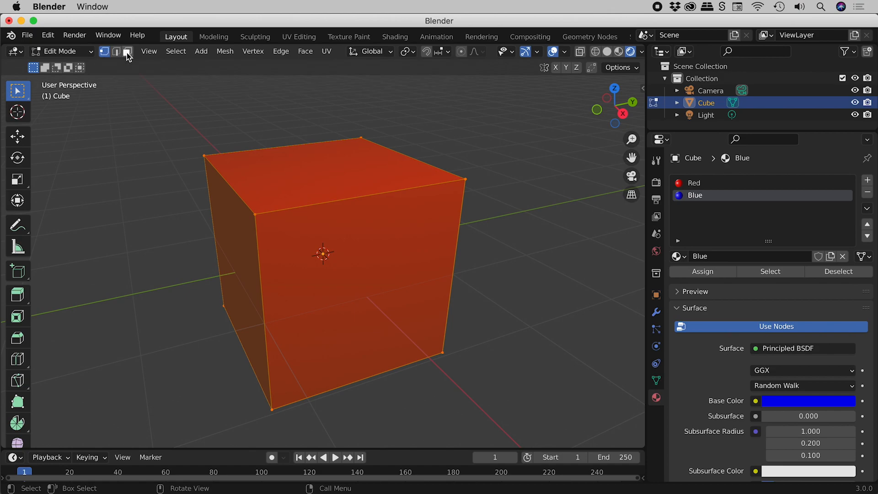
pyautogui.moveTo(127, 51)
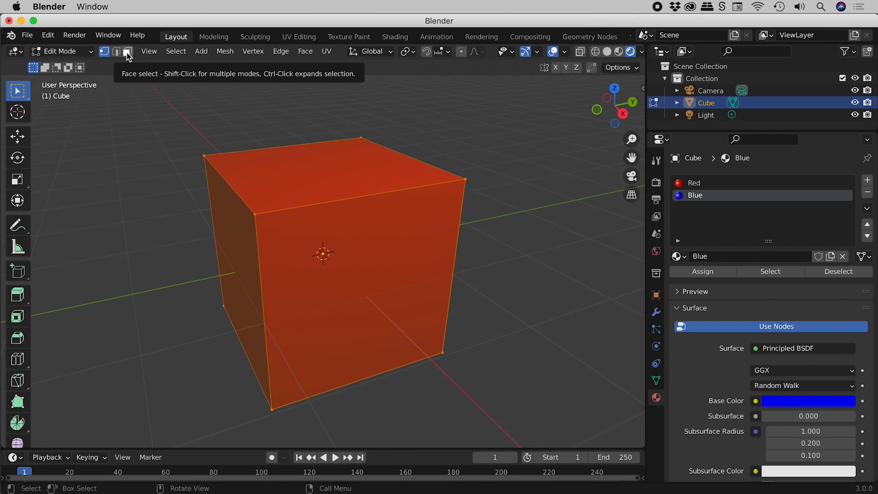
pyautogui.click(126, 51)
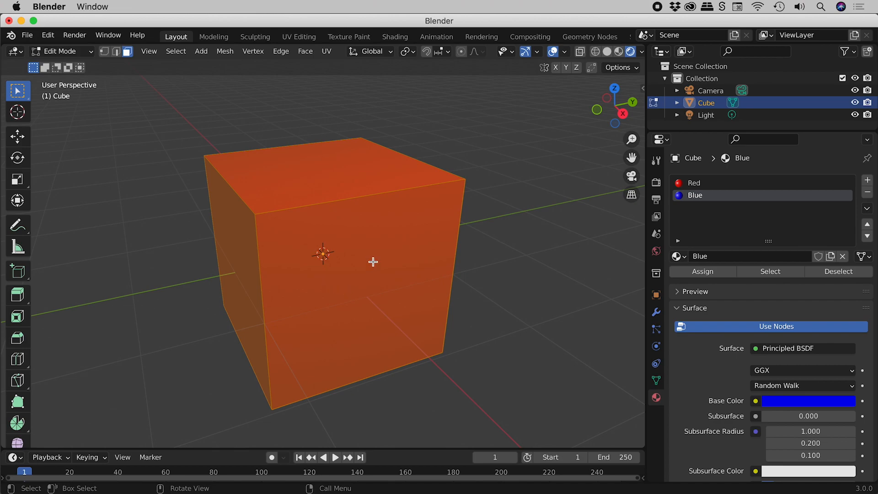
pyautogui.click(716, 183)
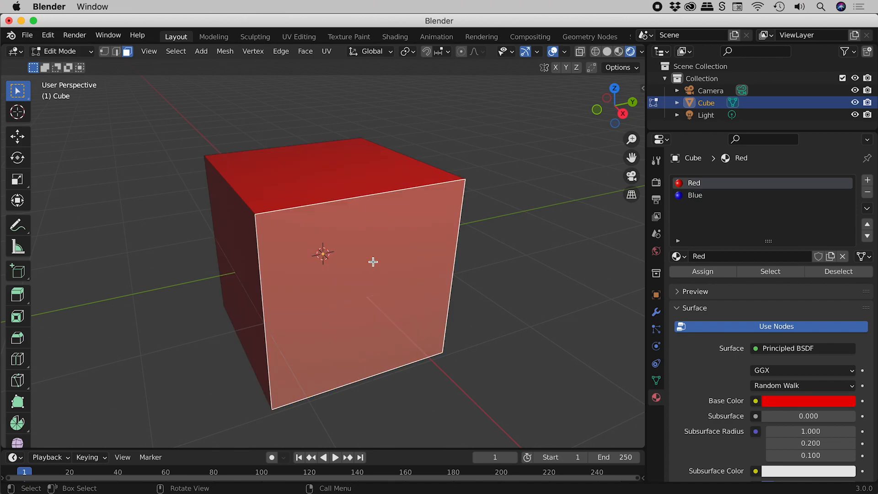
pyautogui.moveTo(384, 262)
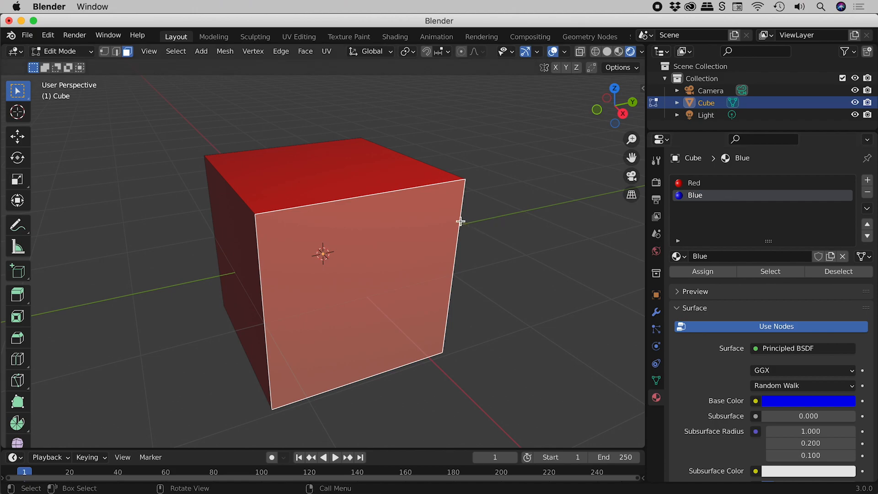
pyautogui.moveTo(391, 253)
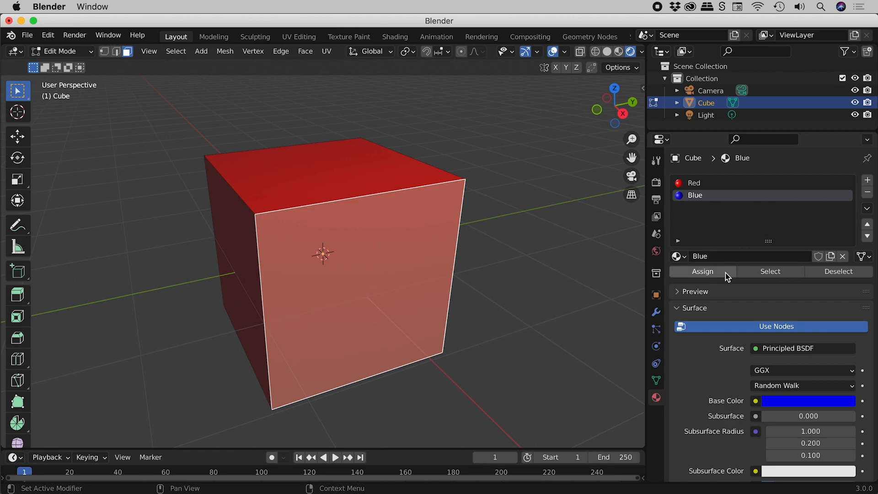
pyautogui.click(701, 271)
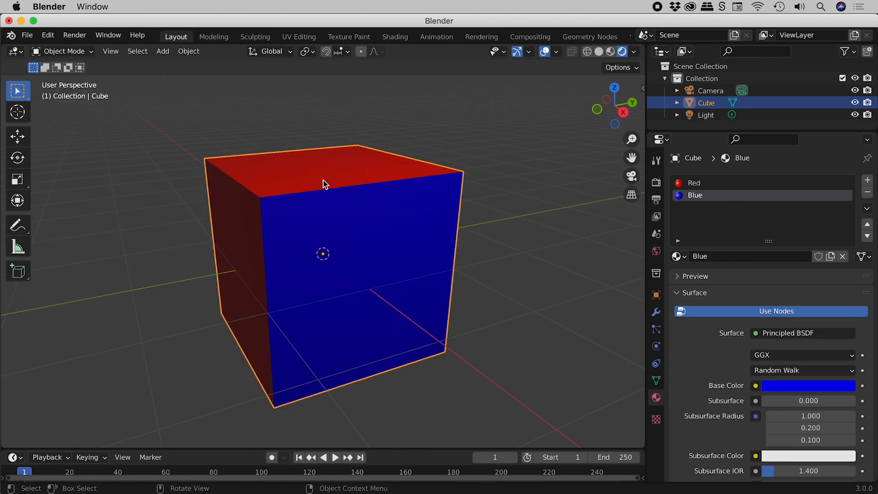
pyautogui.moveTo(374, 252)
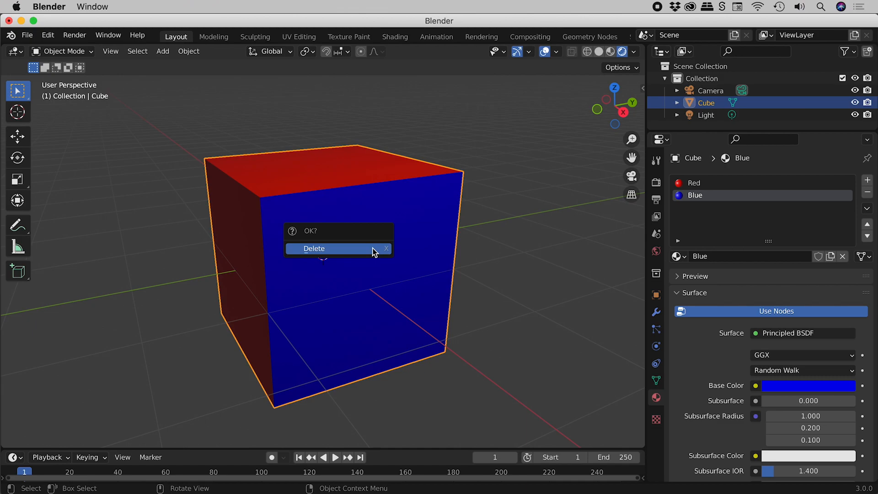
# Delete the cube and add an Ico Sphere mesh in its place.
pyautogui.click(314, 248)
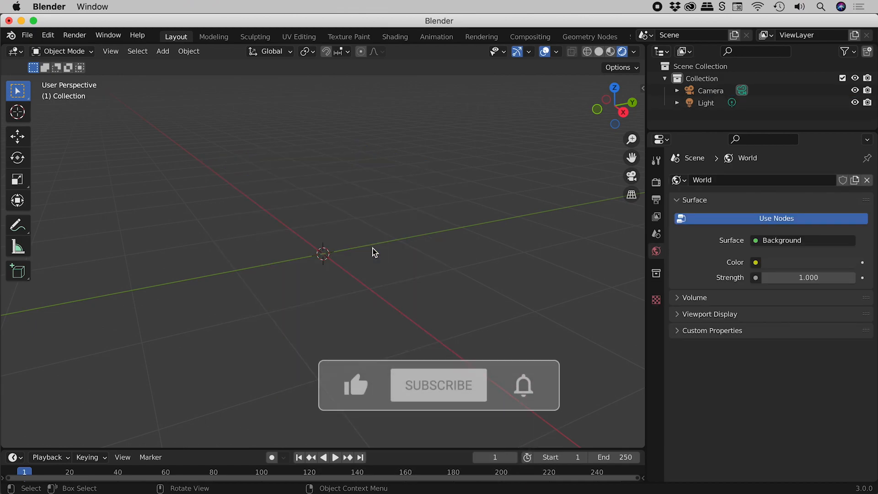
pyautogui.click(438, 384)
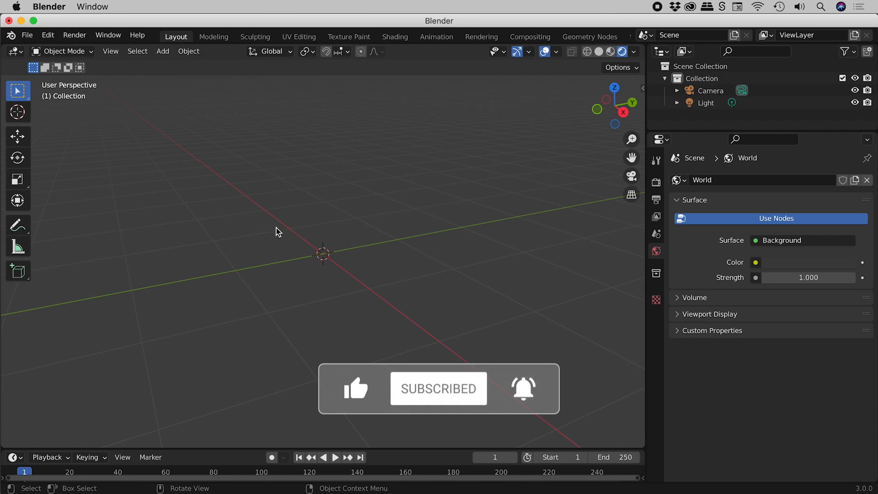
pyautogui.click(163, 51)
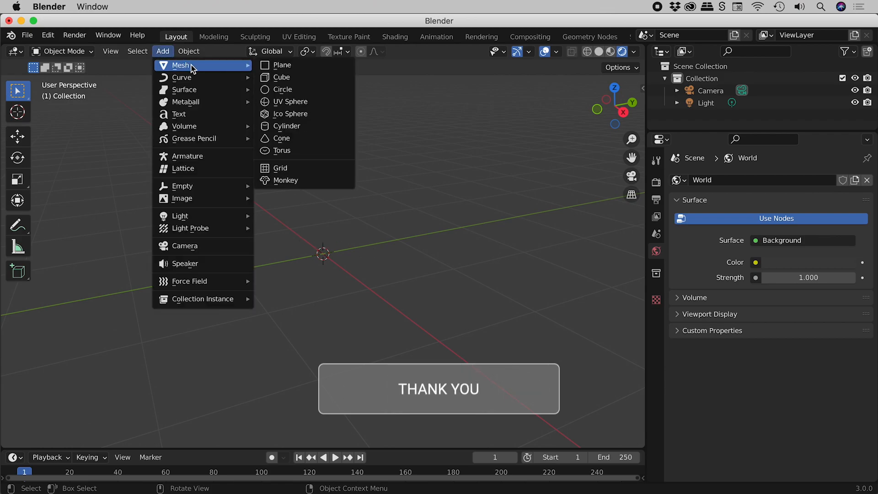
pyautogui.moveTo(289, 114)
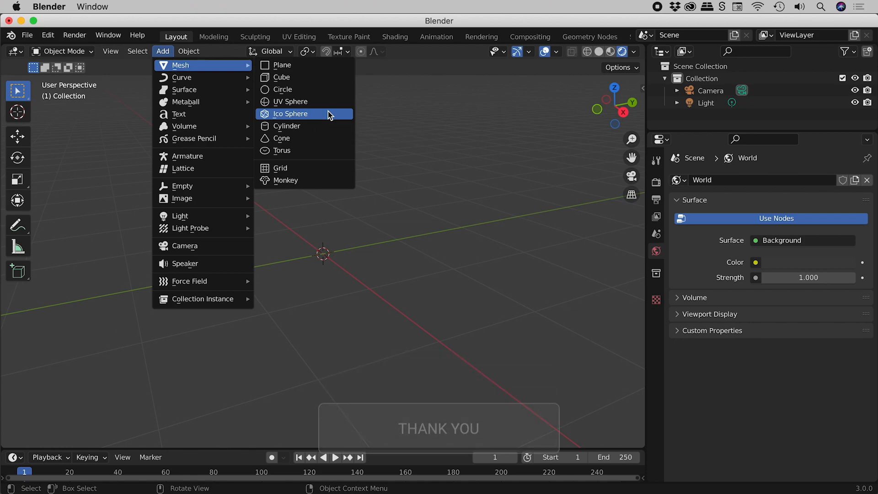
pyautogui.click(290, 114)
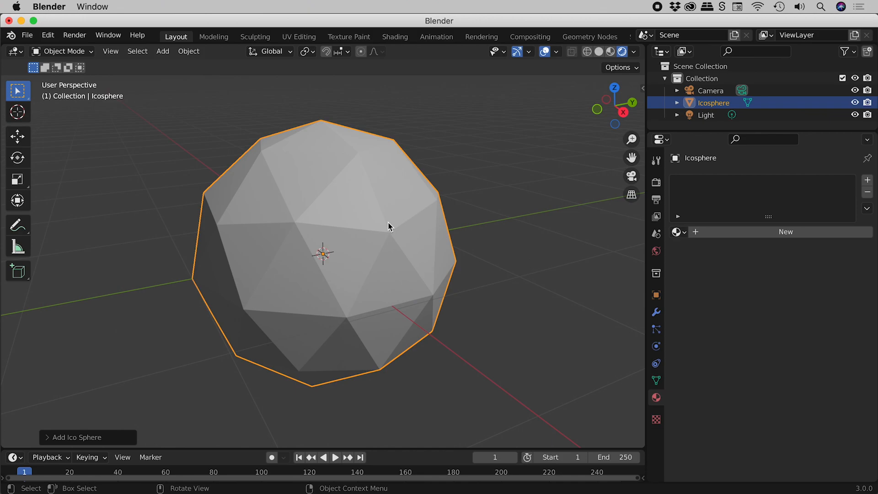
pyautogui.moveTo(369, 238)
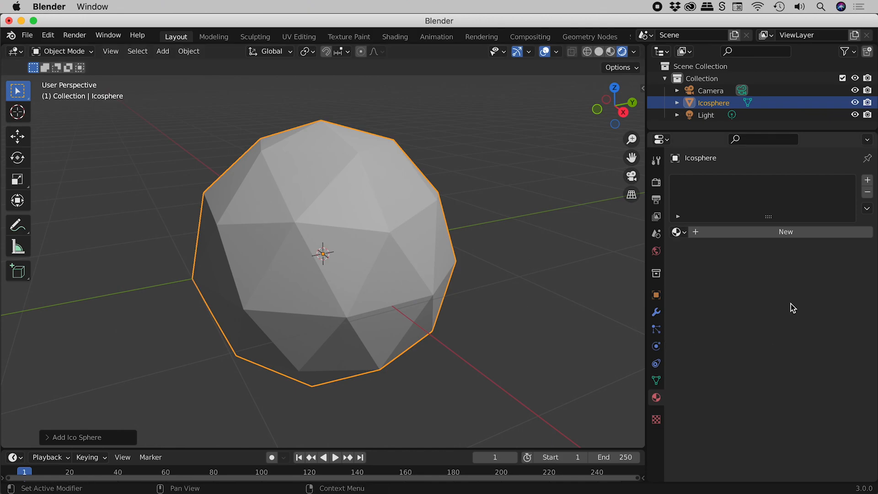
pyautogui.moveTo(722, 242)
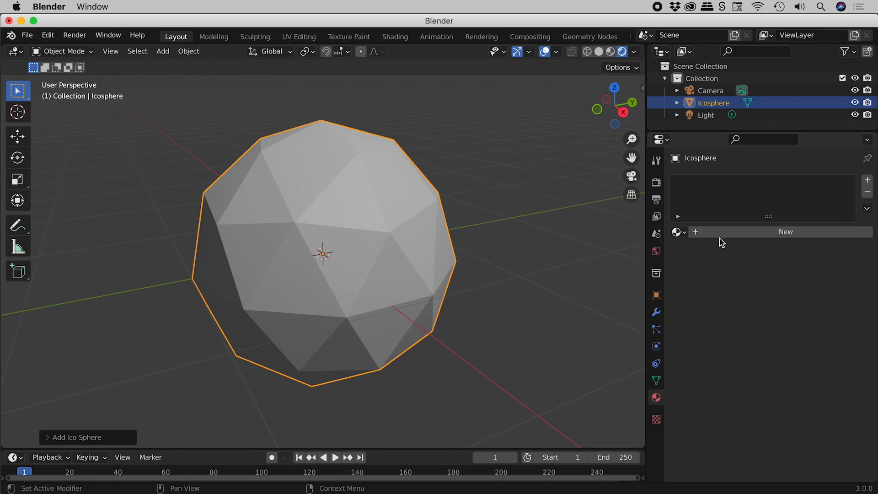
pyautogui.moveTo(770, 346)
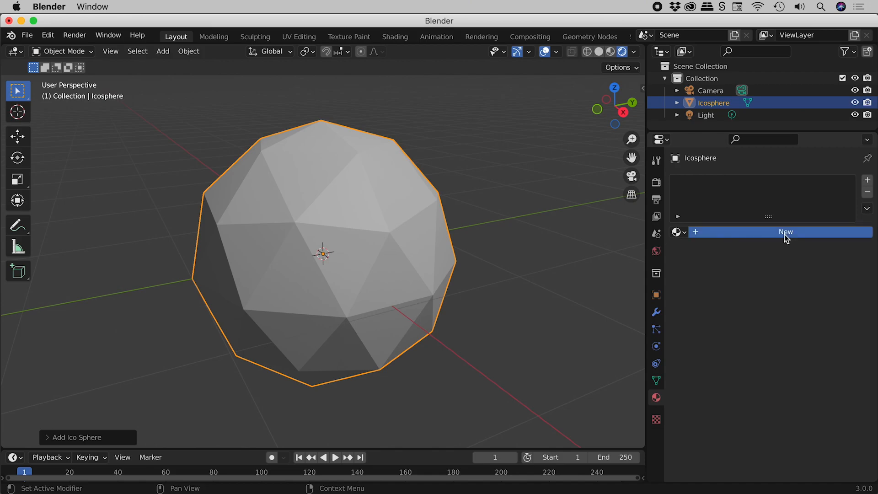
# Create a new material on the icosphere and set its Base Color to green.
pyautogui.click(785, 232)
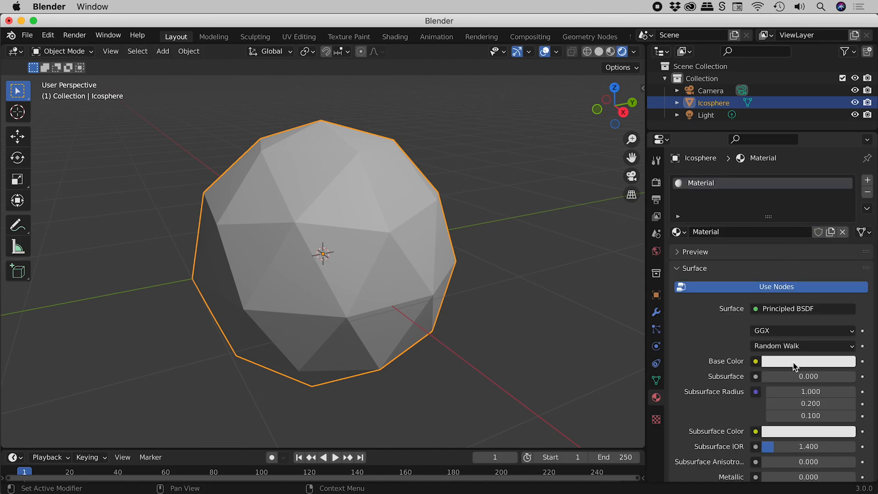
pyautogui.click(808, 360)
pyautogui.write('Green')
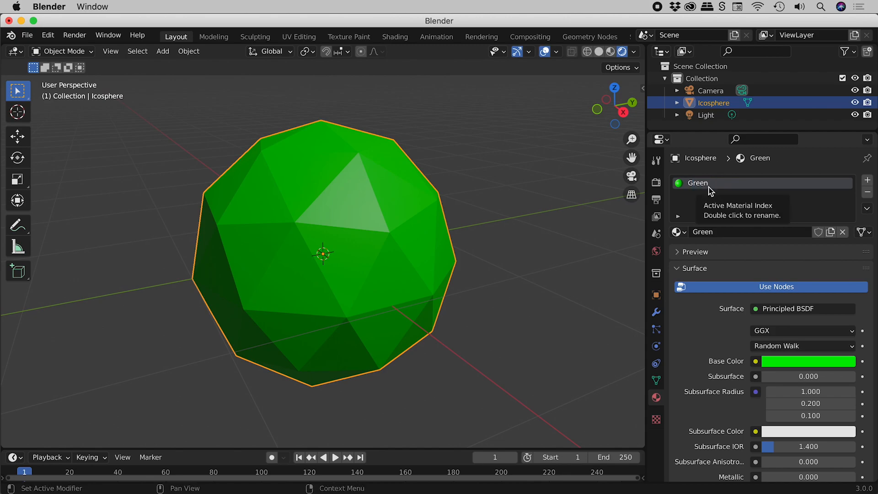
pyautogui.moveTo(375, 241)
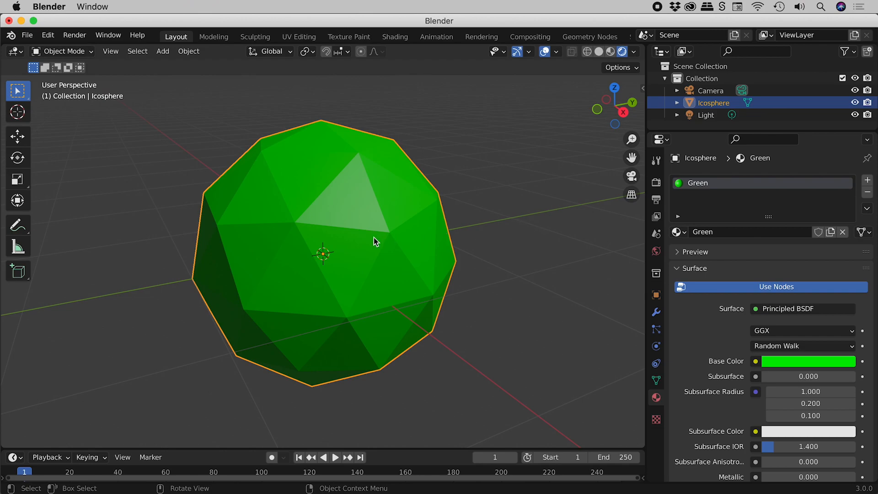
pyautogui.moveTo(374, 222)
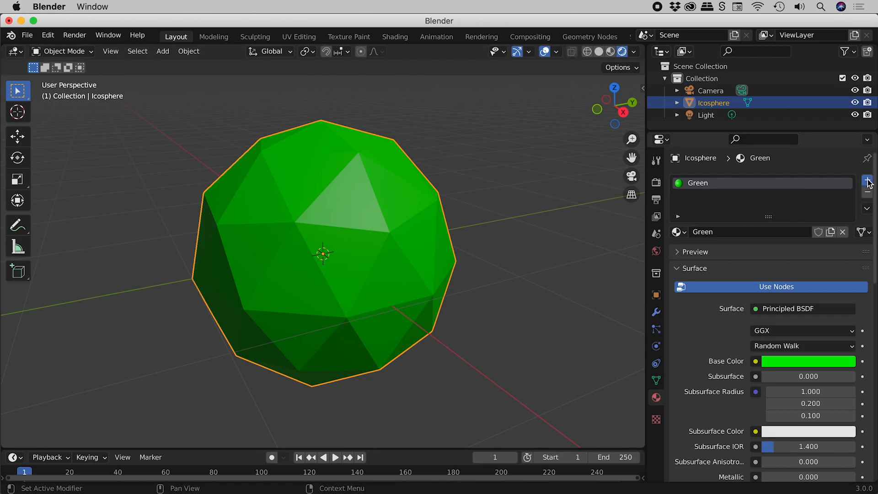
# Add a second material slot and link the existing Red material into it.
pyautogui.click(867, 180)
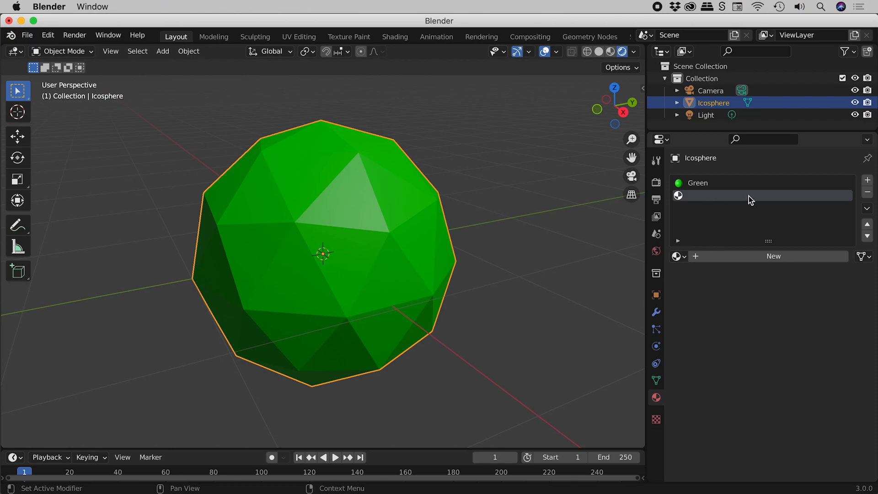
pyautogui.moveTo(750, 195)
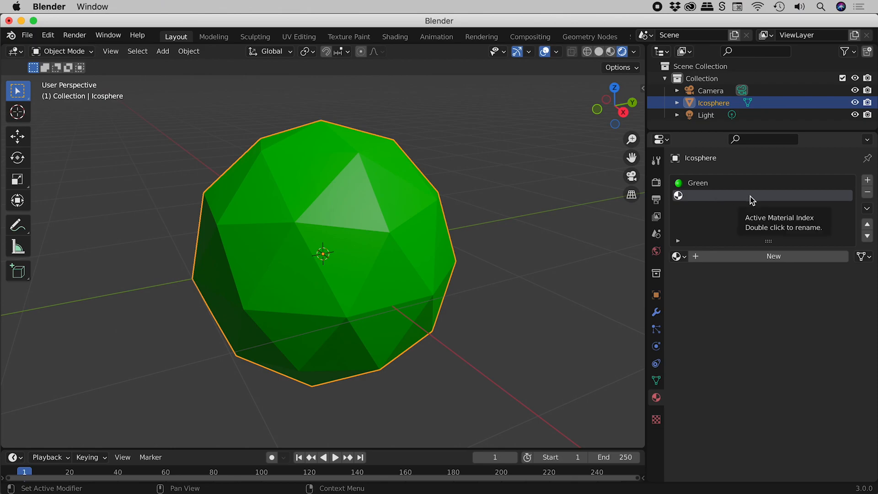
pyautogui.moveTo(773, 256)
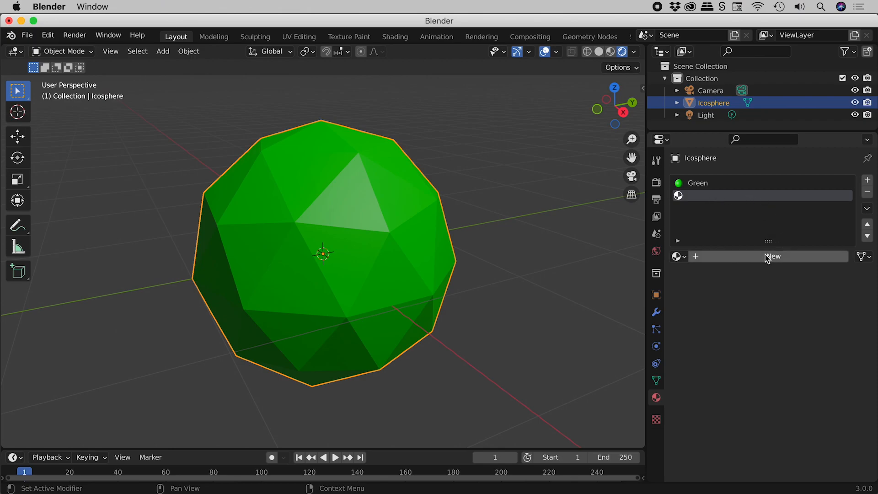
pyautogui.moveTo(774, 257)
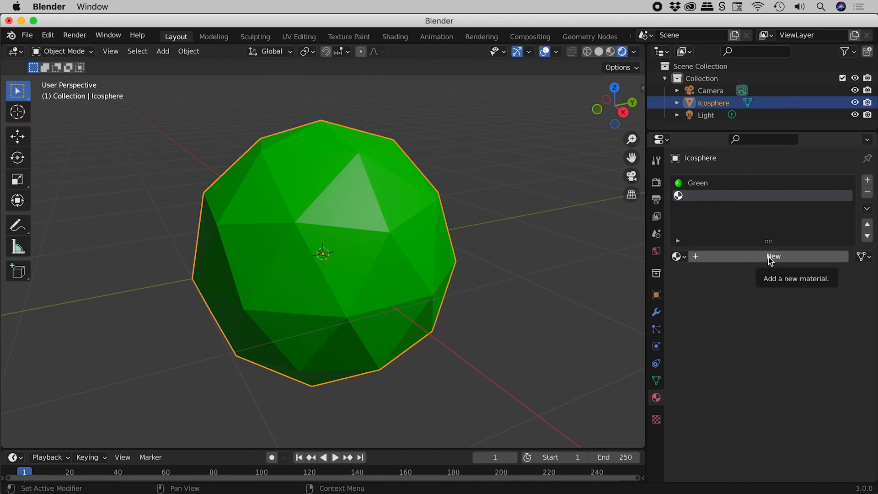
pyautogui.moveTo(727, 203)
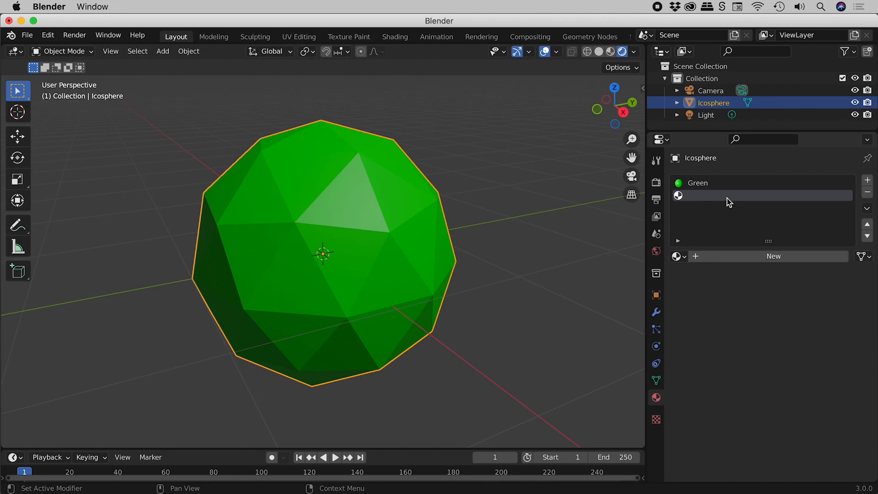
pyautogui.moveTo(728, 196)
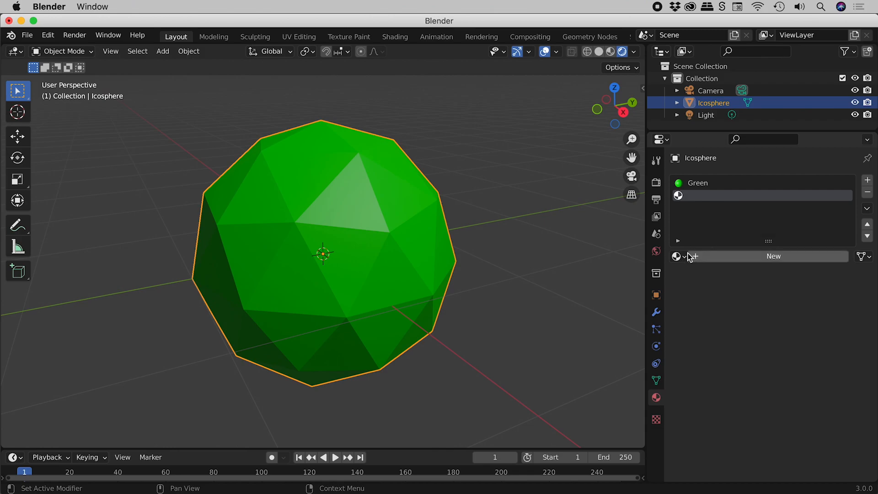
pyautogui.moveTo(678, 256)
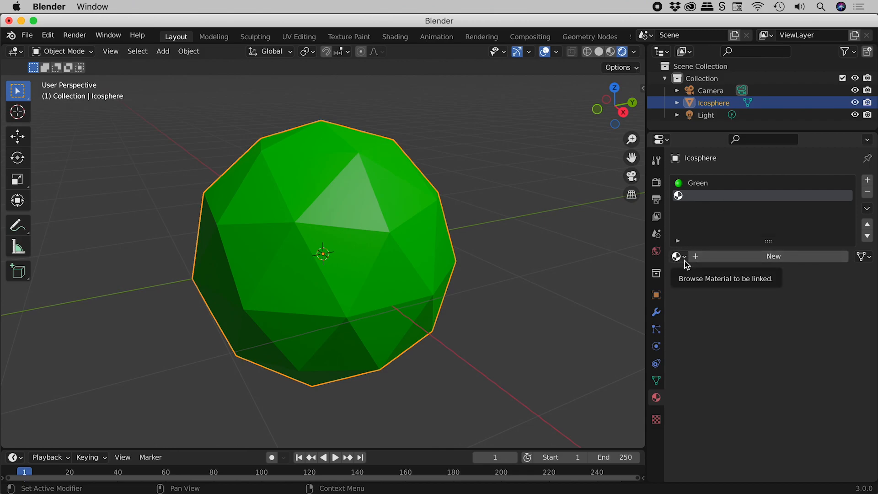
pyautogui.click(677, 256)
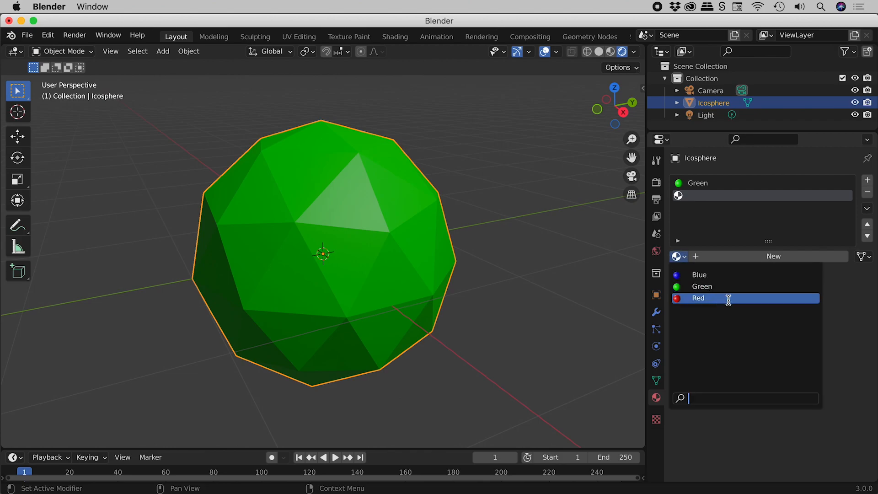
pyautogui.moveTo(727, 298)
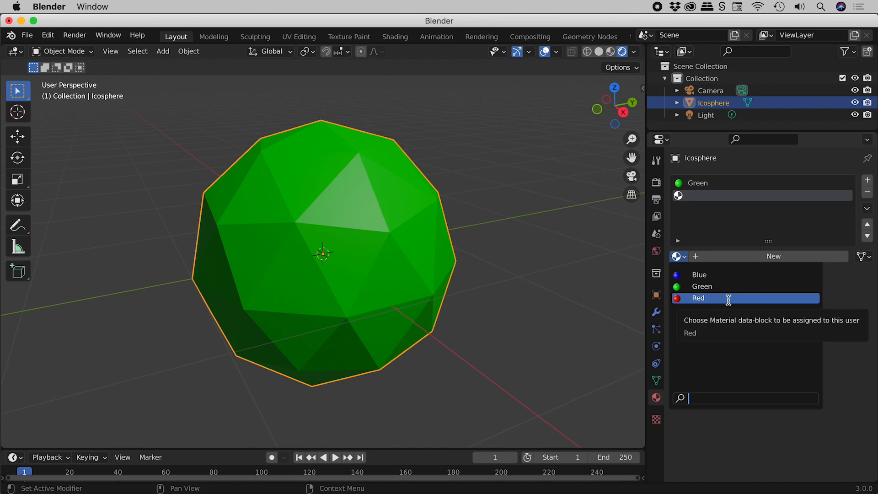
pyautogui.click(699, 297)
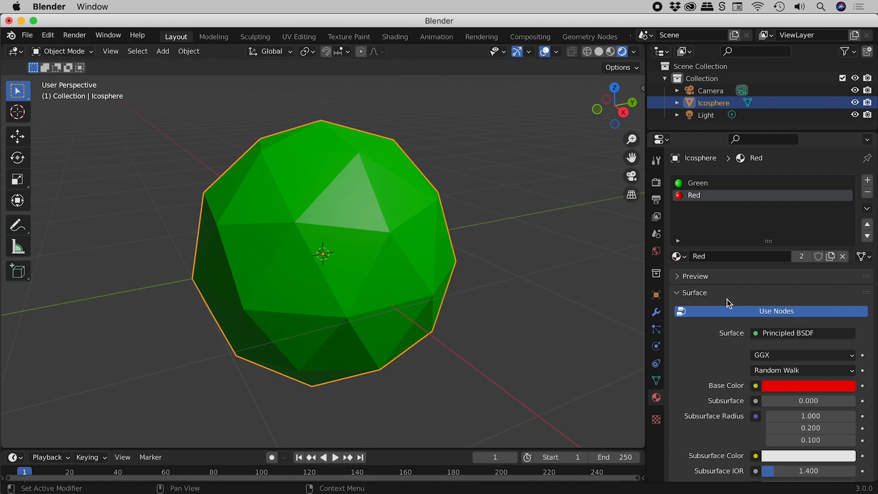
pyautogui.moveTo(748, 200)
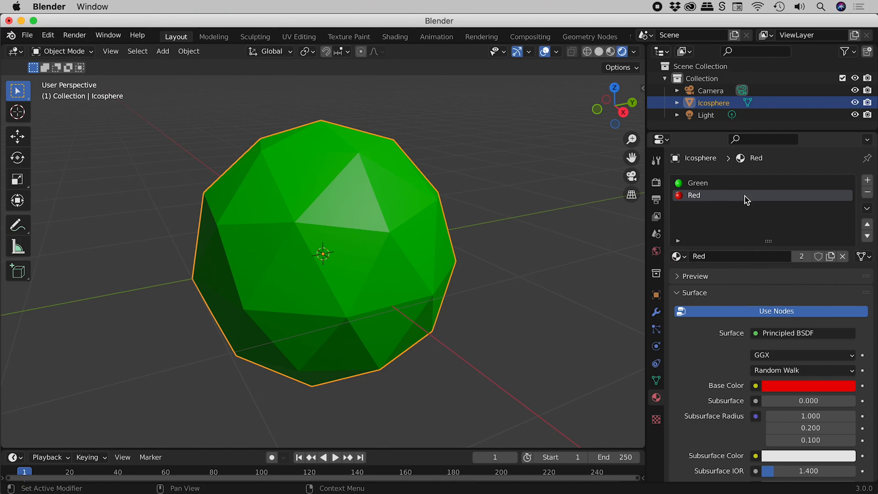
pyautogui.moveTo(748, 195)
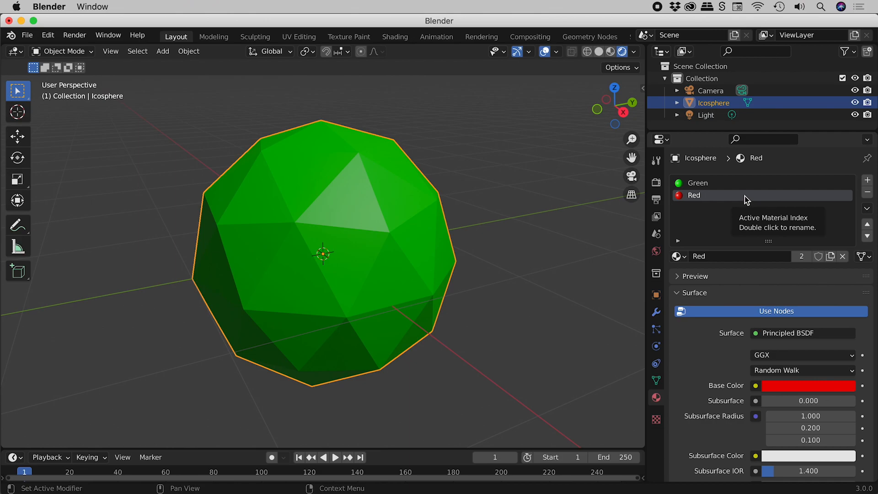
pyautogui.moveTo(359, 218)
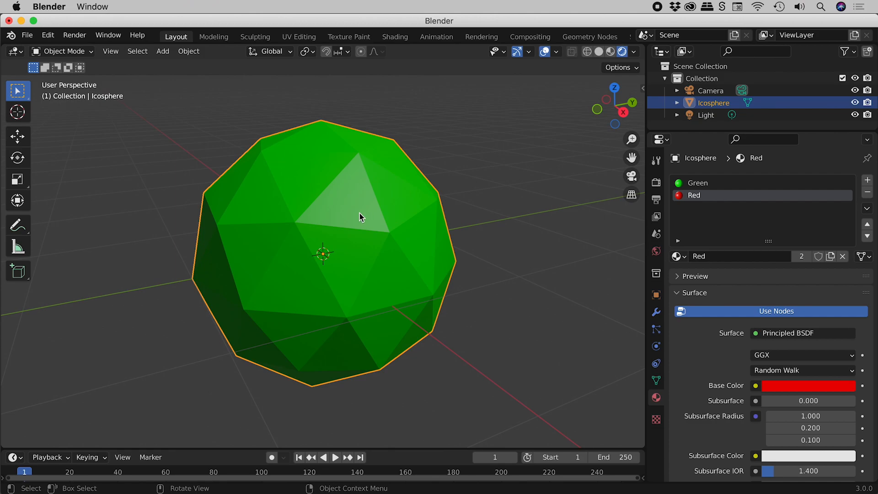
# In Edit Mode, assign the Red slot to three selected front faces.
pyautogui.click(63, 51)
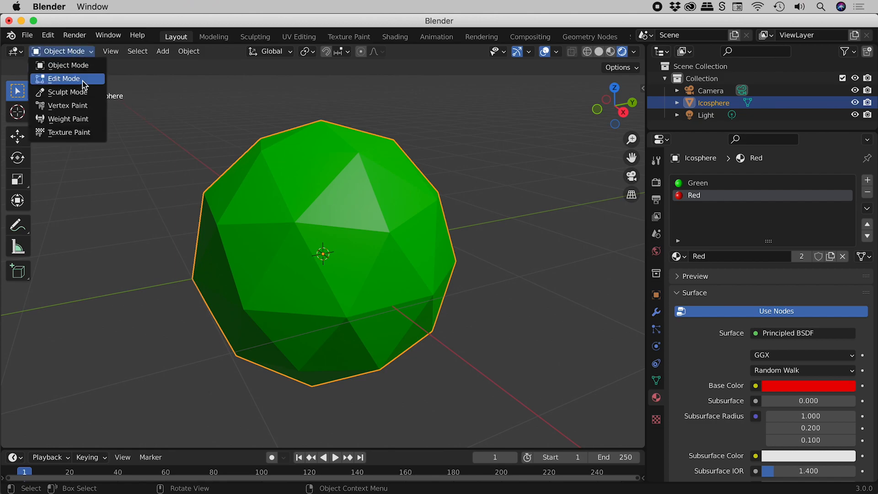
pyautogui.click(64, 78)
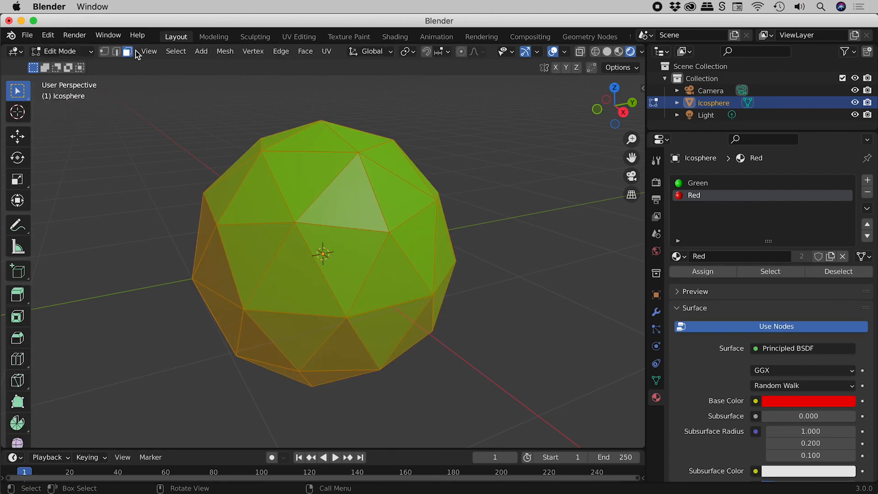
pyautogui.moveTo(127, 51)
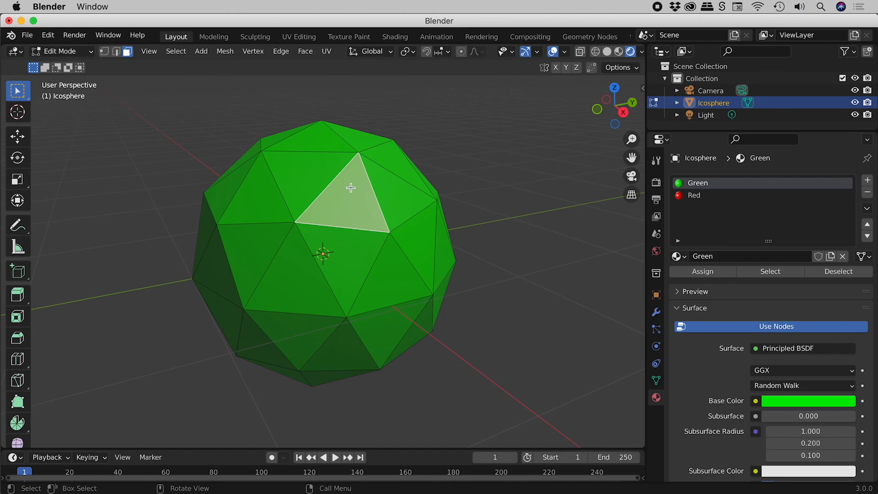
pyautogui.moveTo(267, 197)
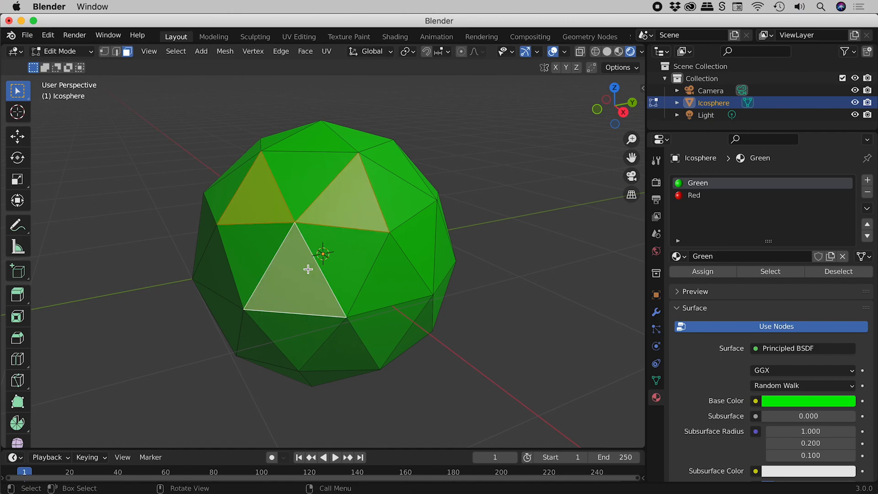
pyautogui.moveTo(491, 258)
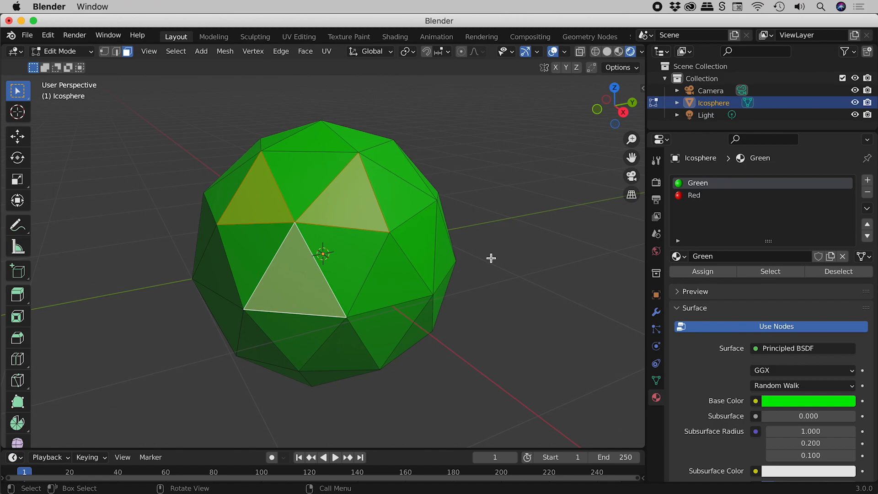
pyautogui.click(717, 195)
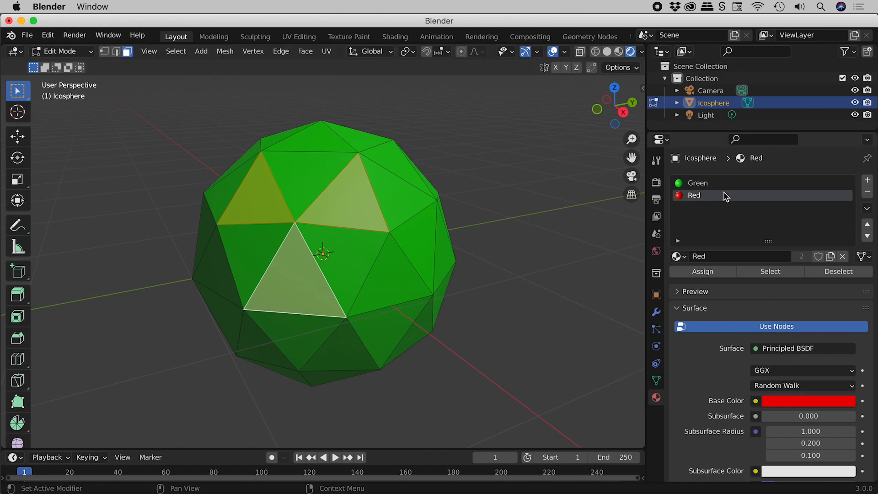
pyautogui.click(701, 272)
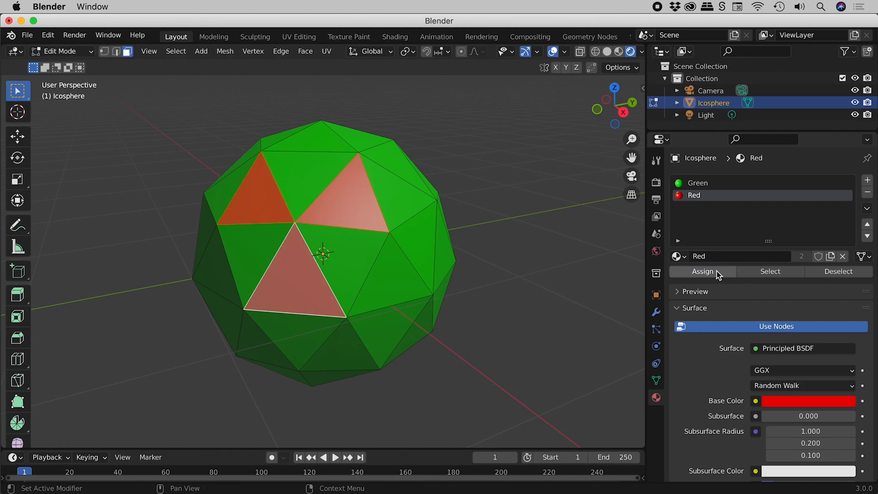
pyautogui.click(702, 271)
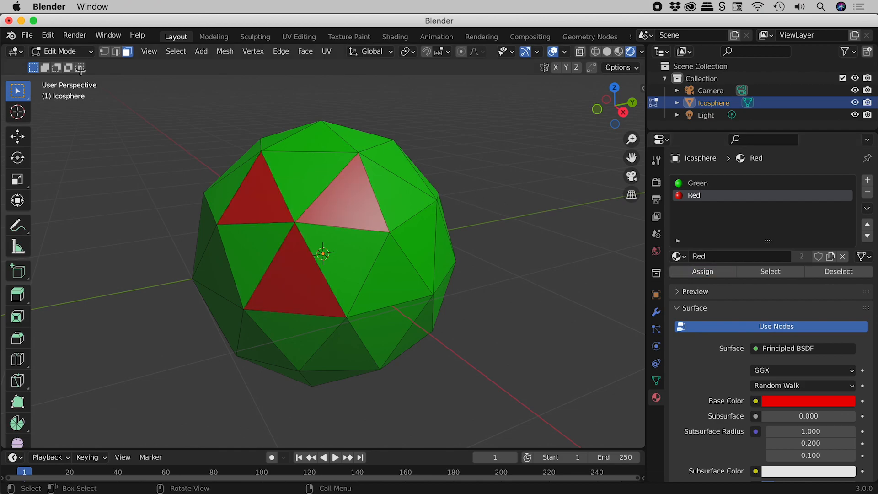